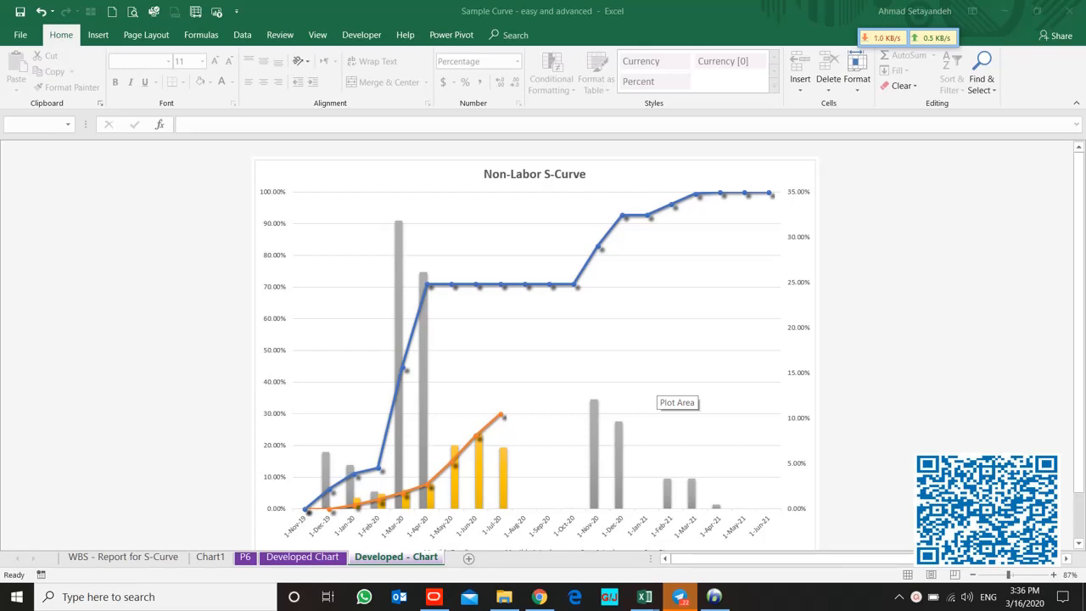
mouse_move(659, 392)
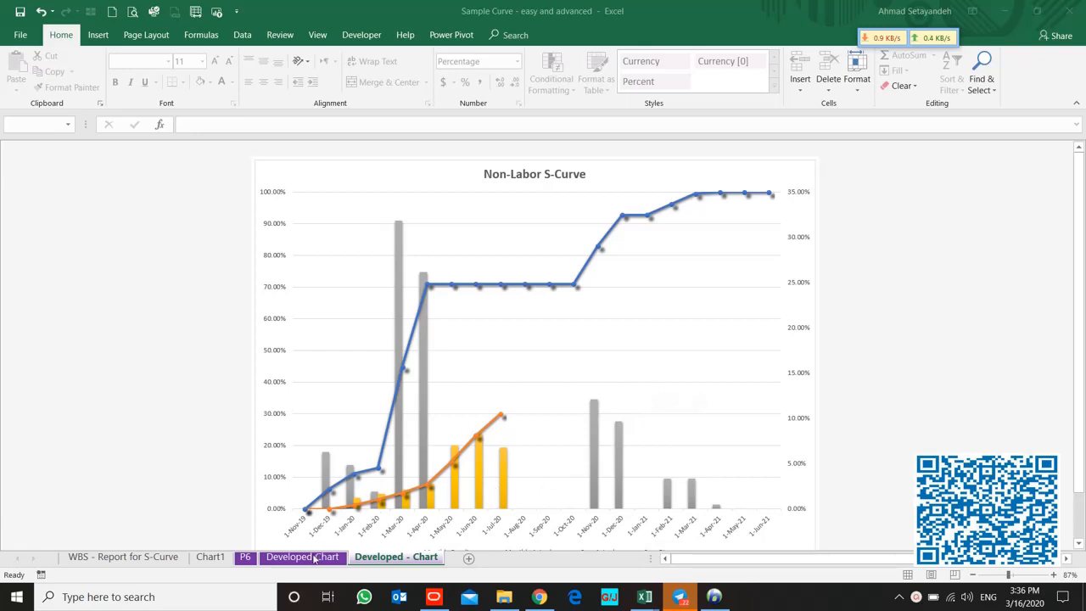
- Review the weekly date headings on the Developed Chart sheet and return to the S-Curve chart
click(302, 557)
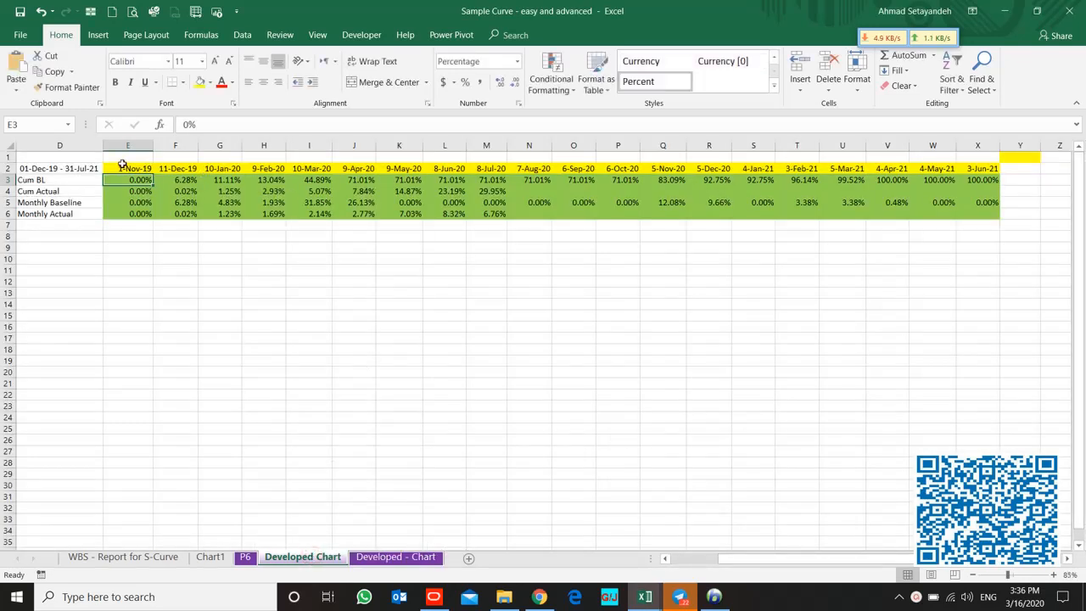
click(129, 168)
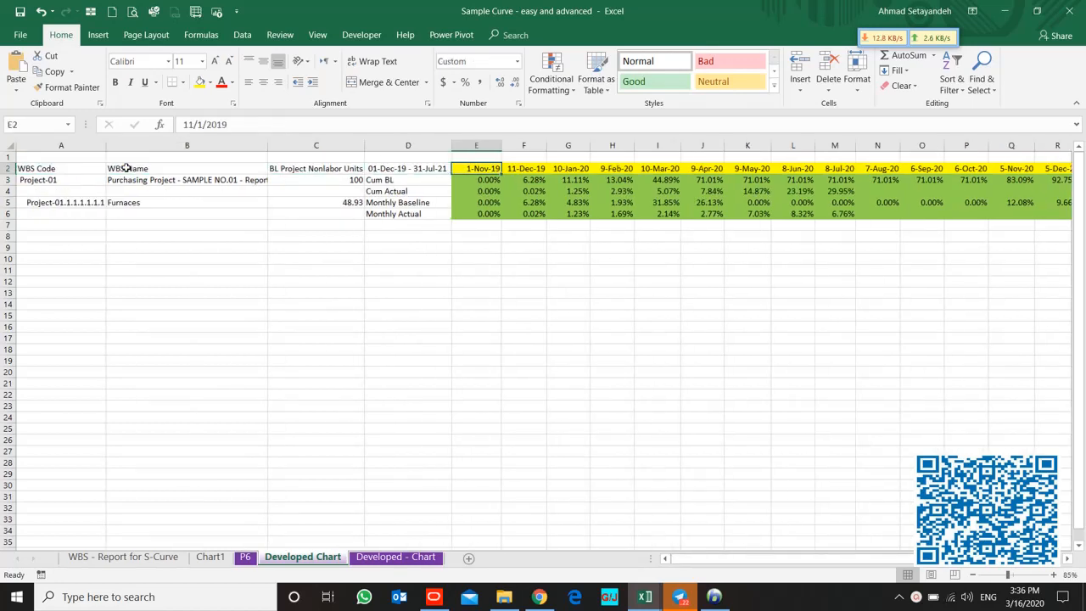
click(835, 180)
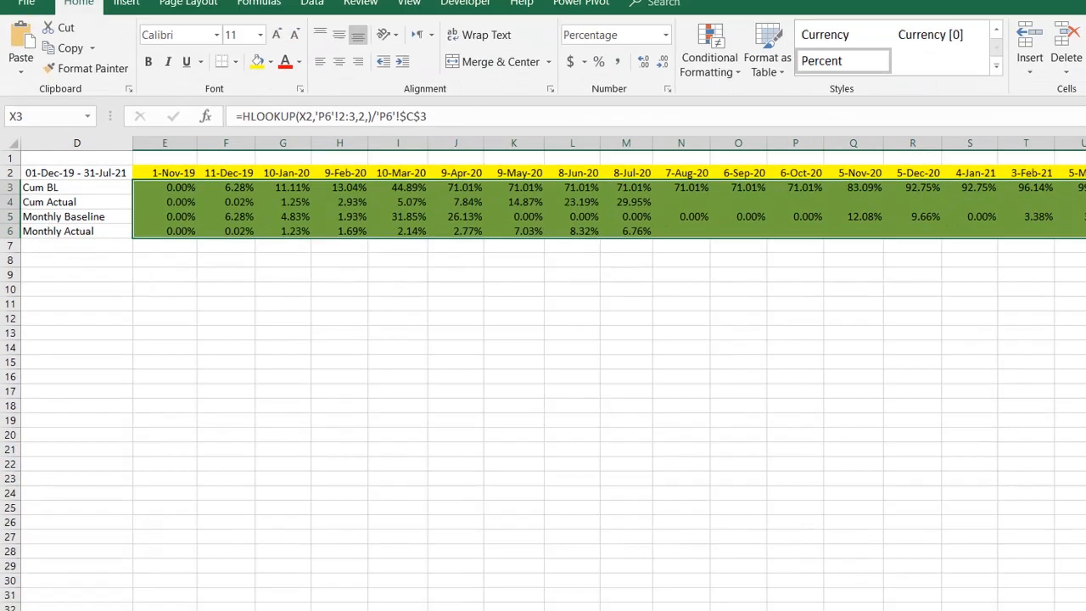
click(395, 556)
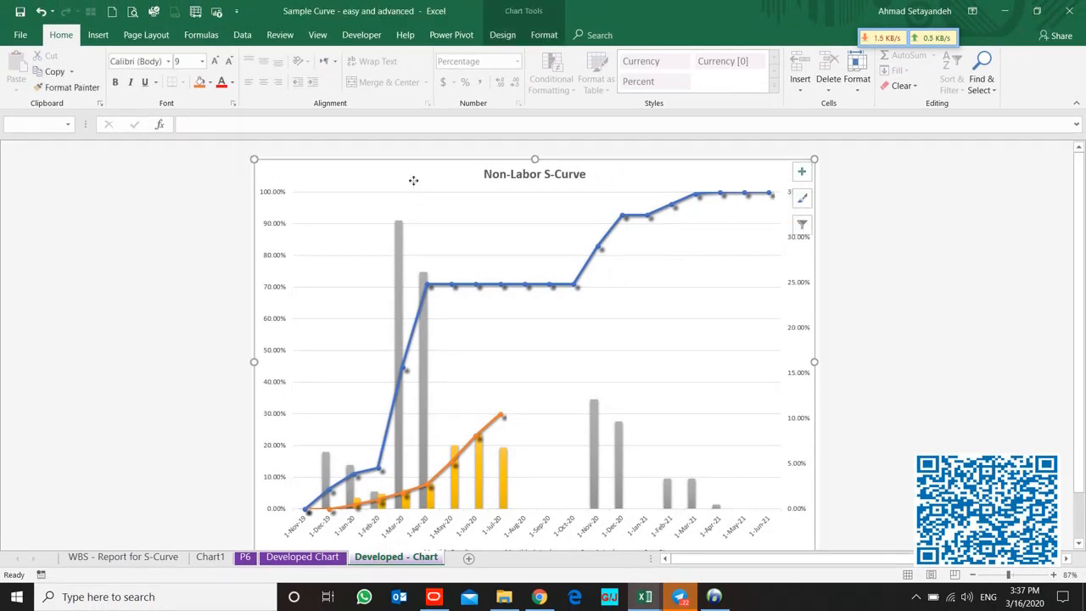
- In Primavera P6, review the activities and select the WBS - Progress Level 3 - By Month report
click(435, 598)
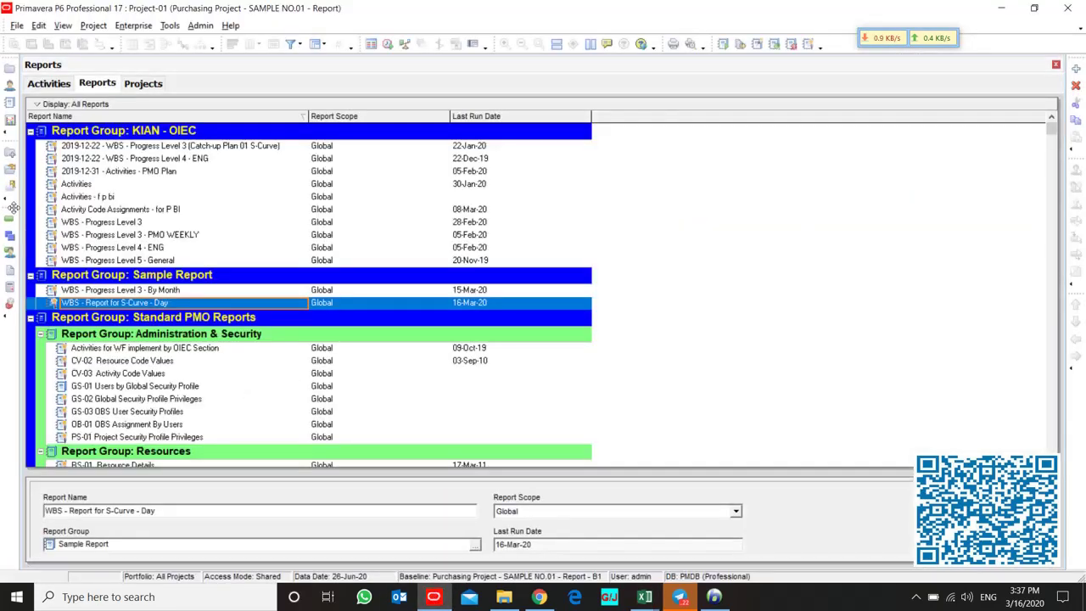
click(48, 81)
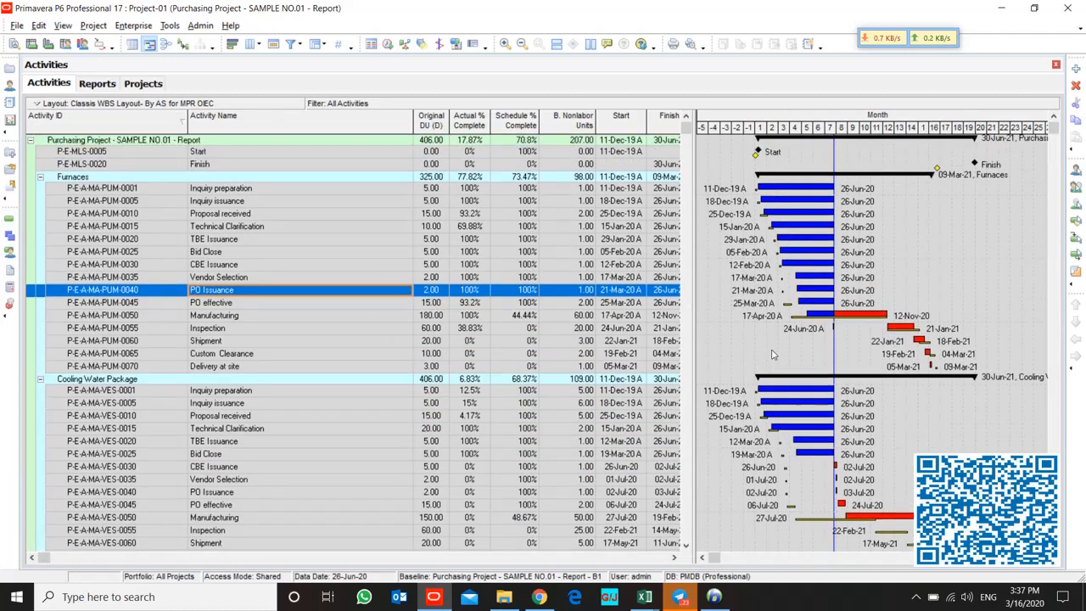
scroll(down, 3)
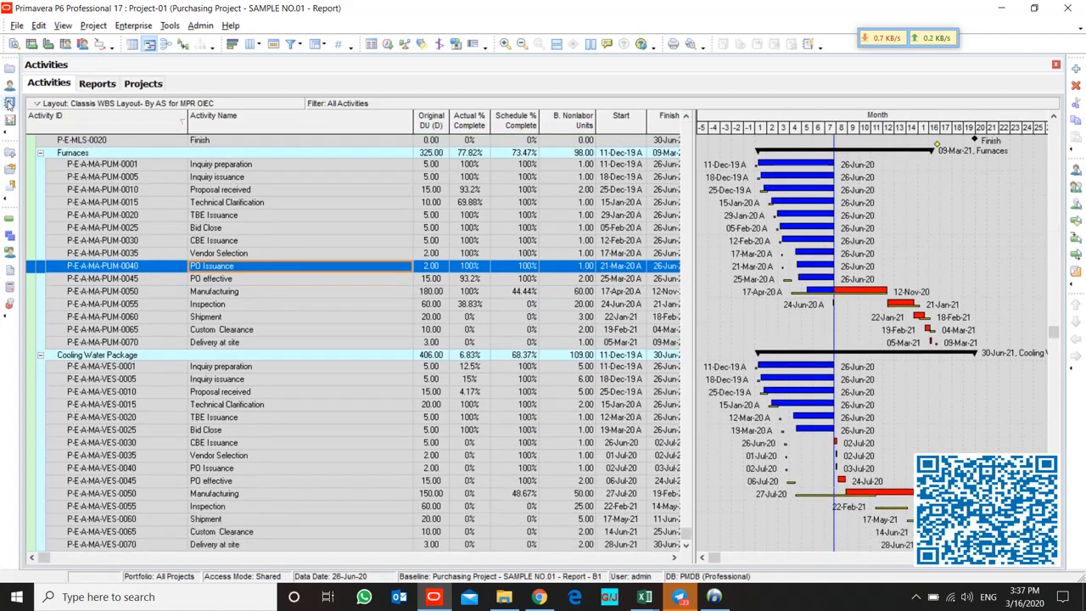
click(95, 82)
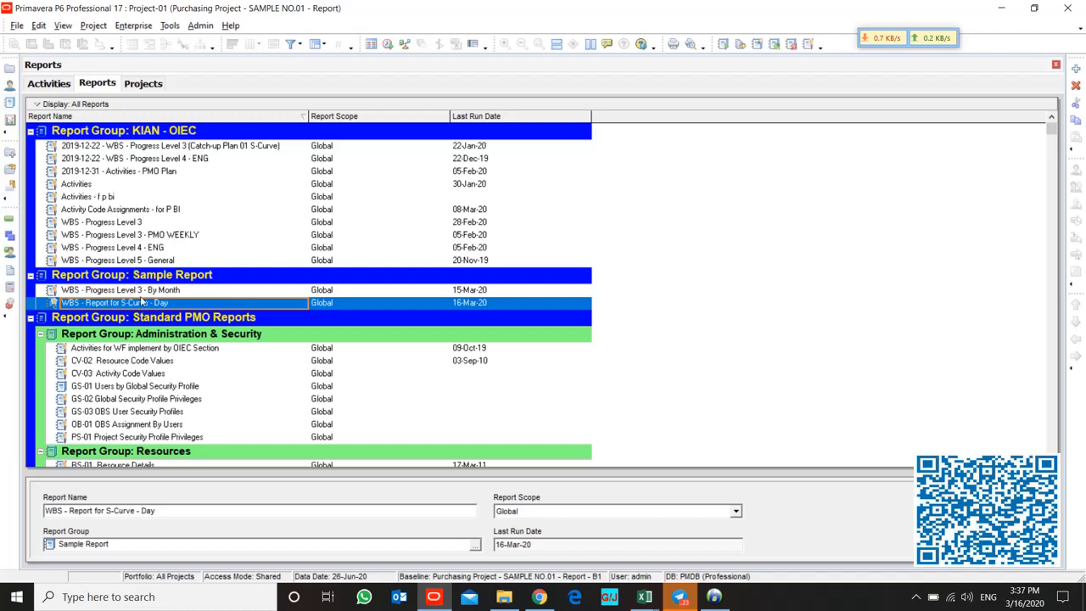
click(119, 288)
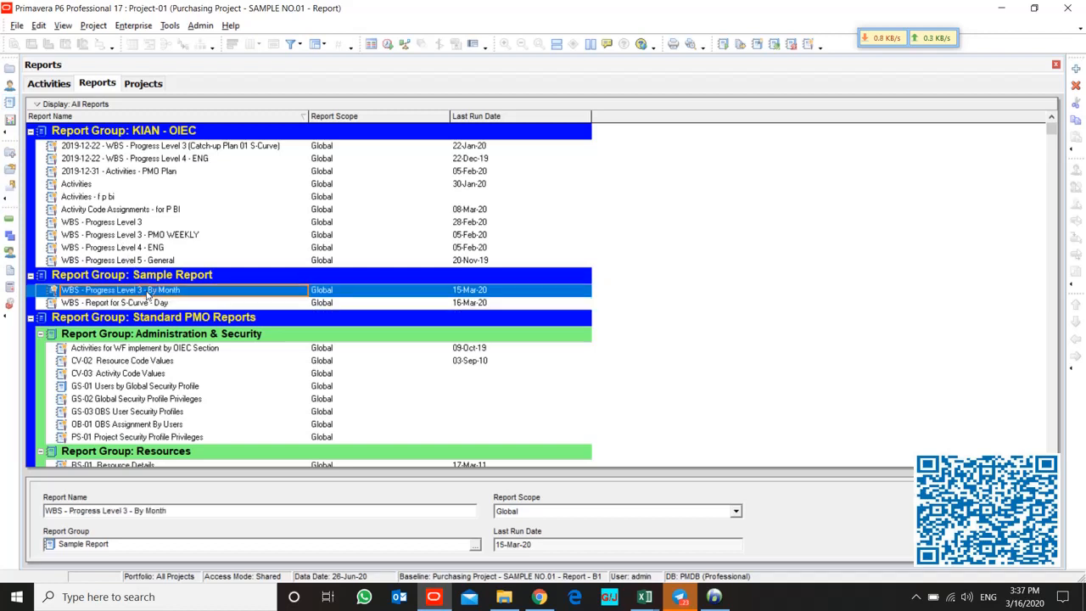
right_click(119, 288)
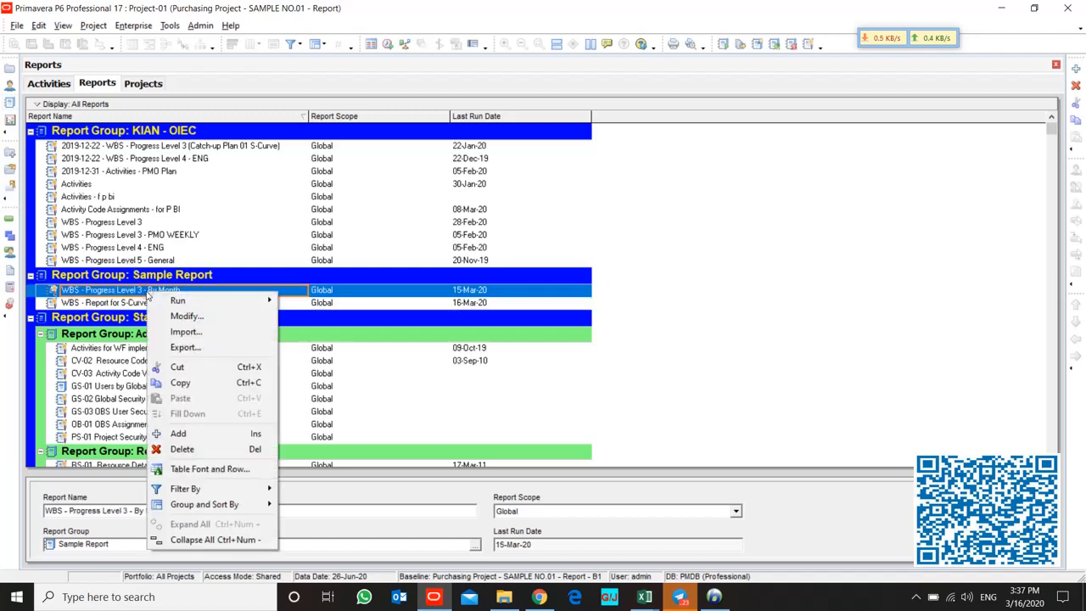
mouse_move(178, 300)
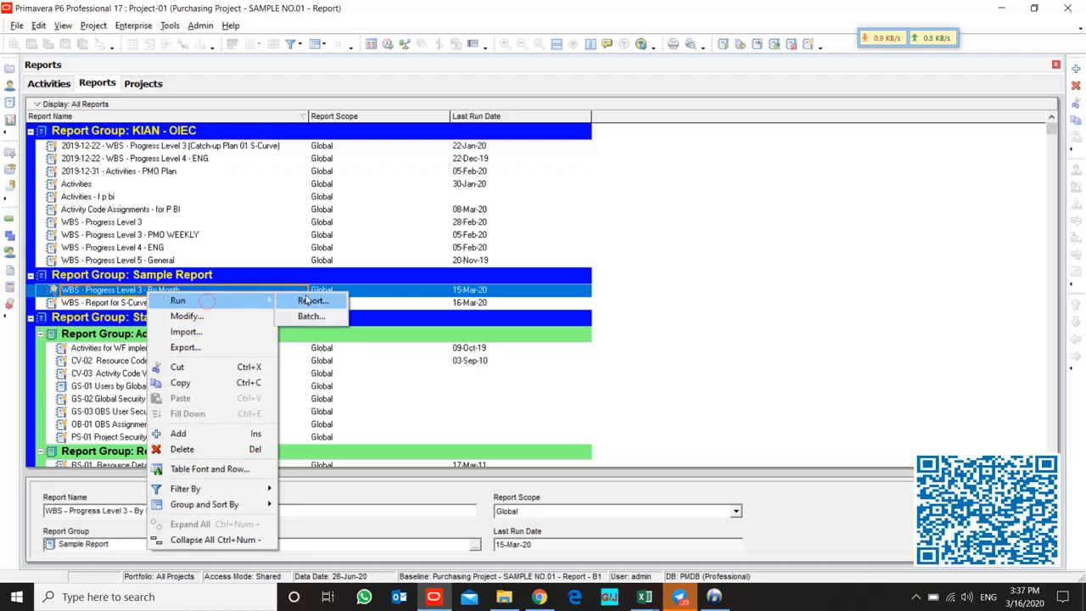
- Review the monthly report's delimited-text output settings, cancel it, and run the S-Curve - Day report to a text file
click(312, 300)
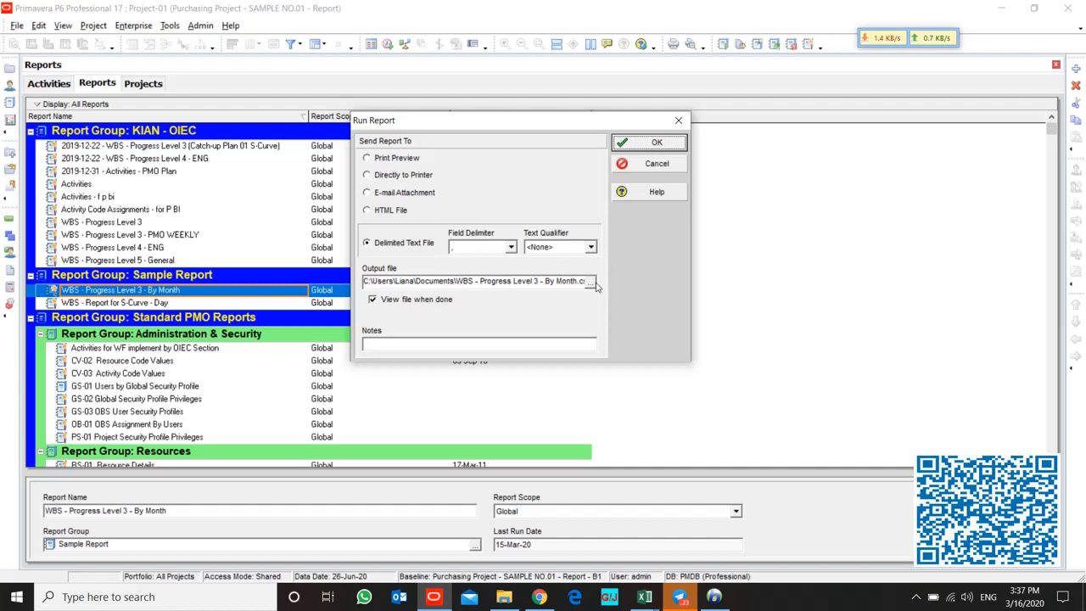
click(594, 281)
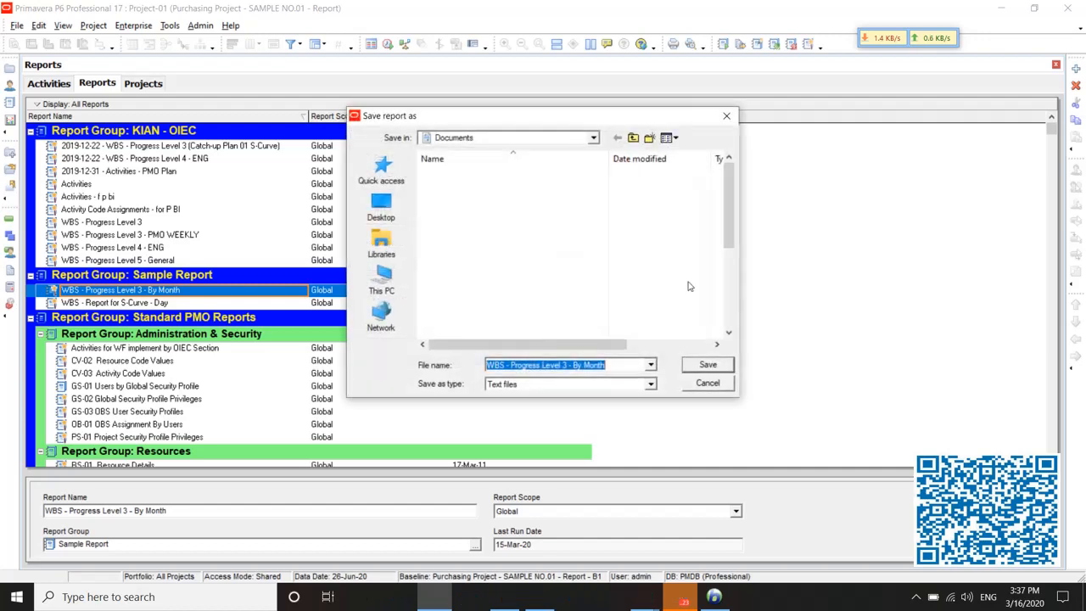
click(706, 365)
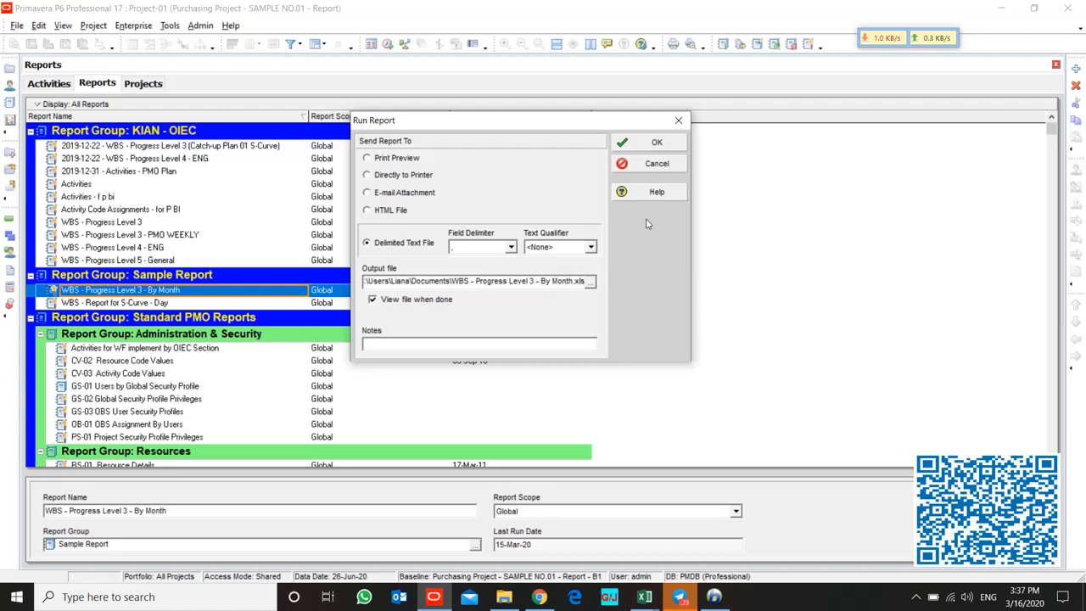
mouse_move(652, 162)
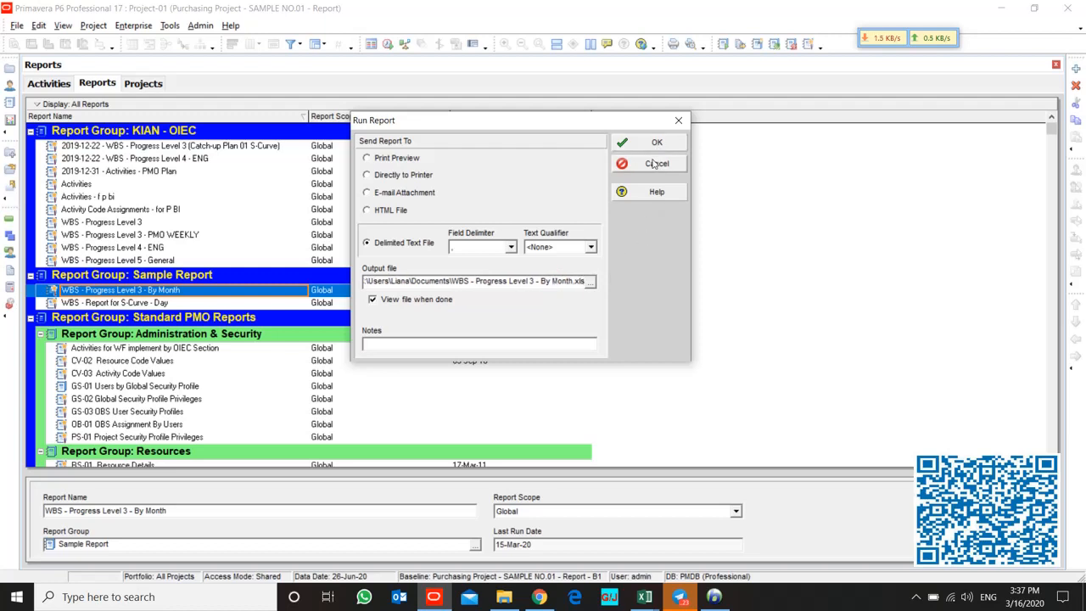
click(656, 163)
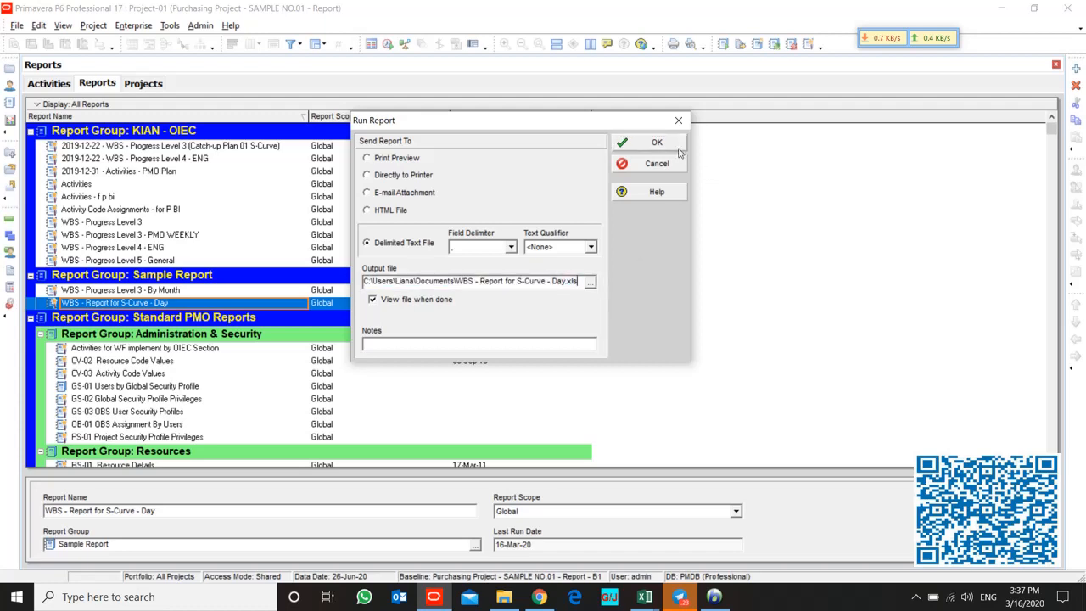
click(656, 142)
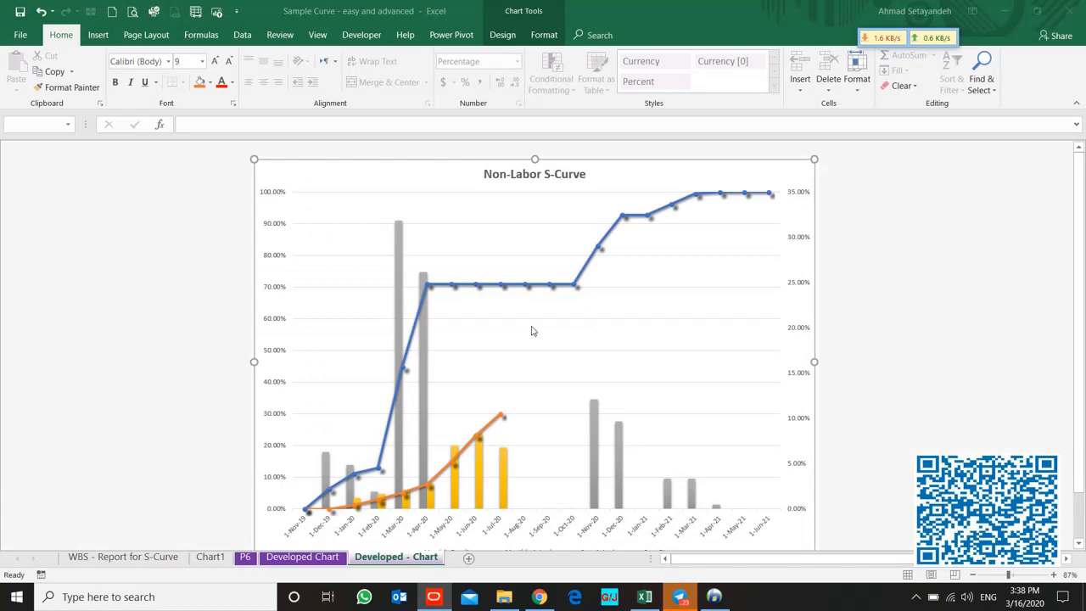
- Copy all the exported daily S-Curve report data from its workbook
click(533, 331)
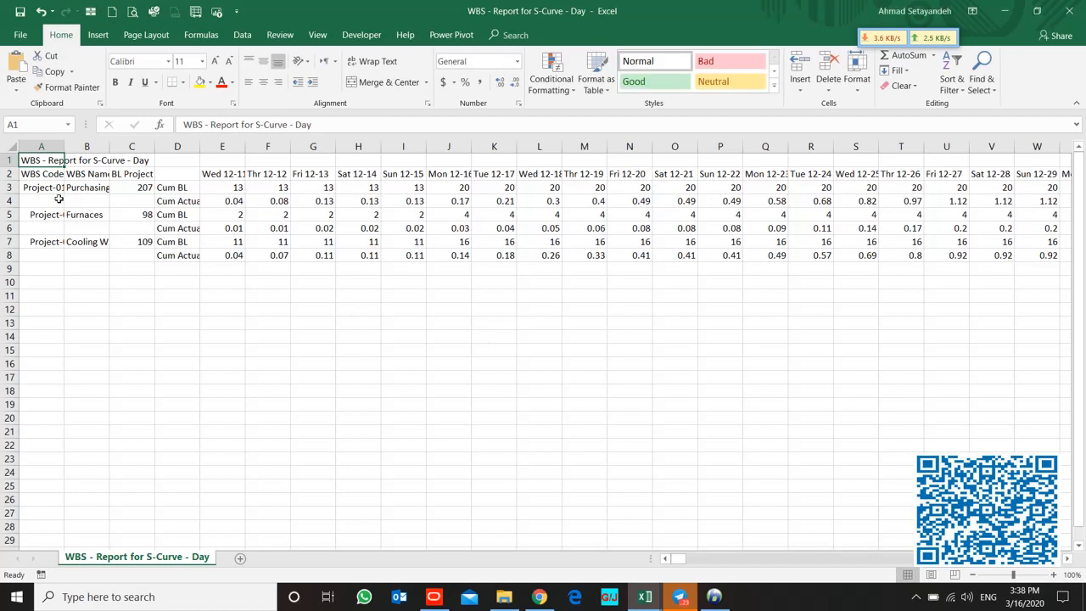
click(42, 173)
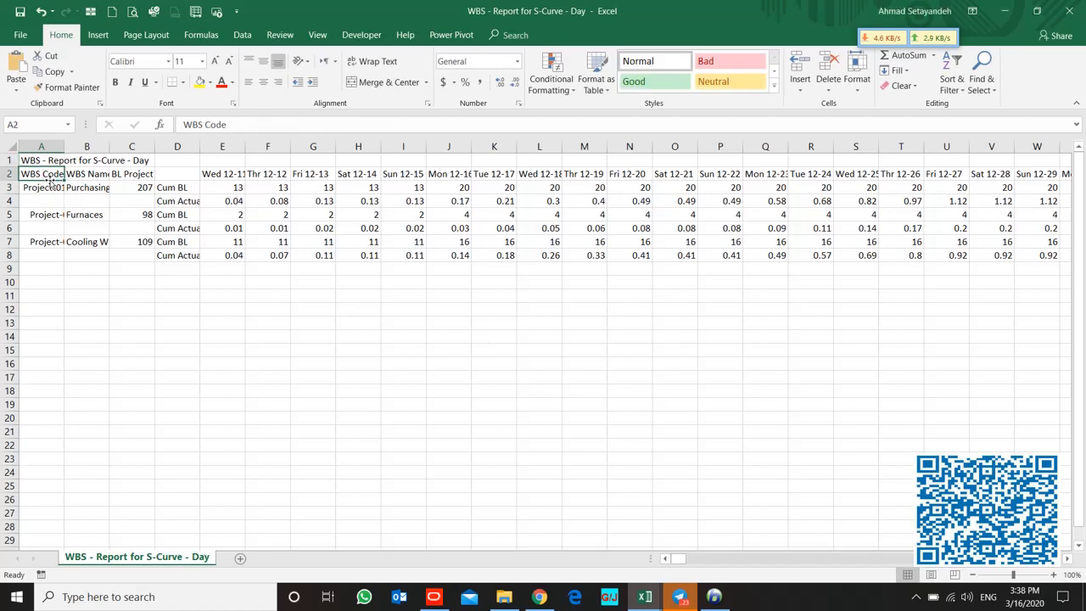
click(222, 186)
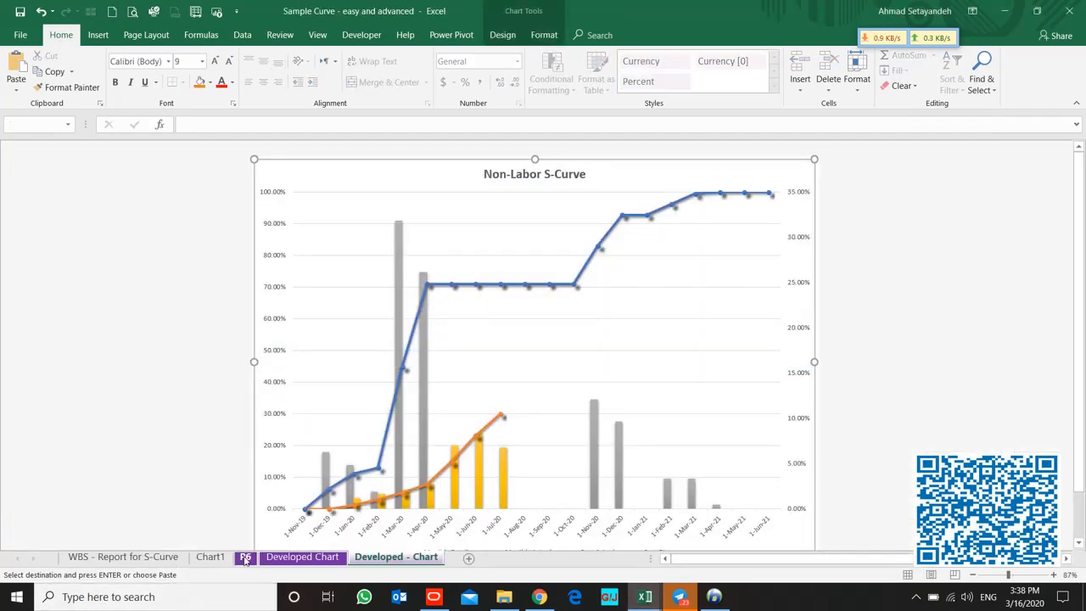
- Paste the report data at A3 of the P6 sheet and show the Developed Chart sheet
click(244, 557)
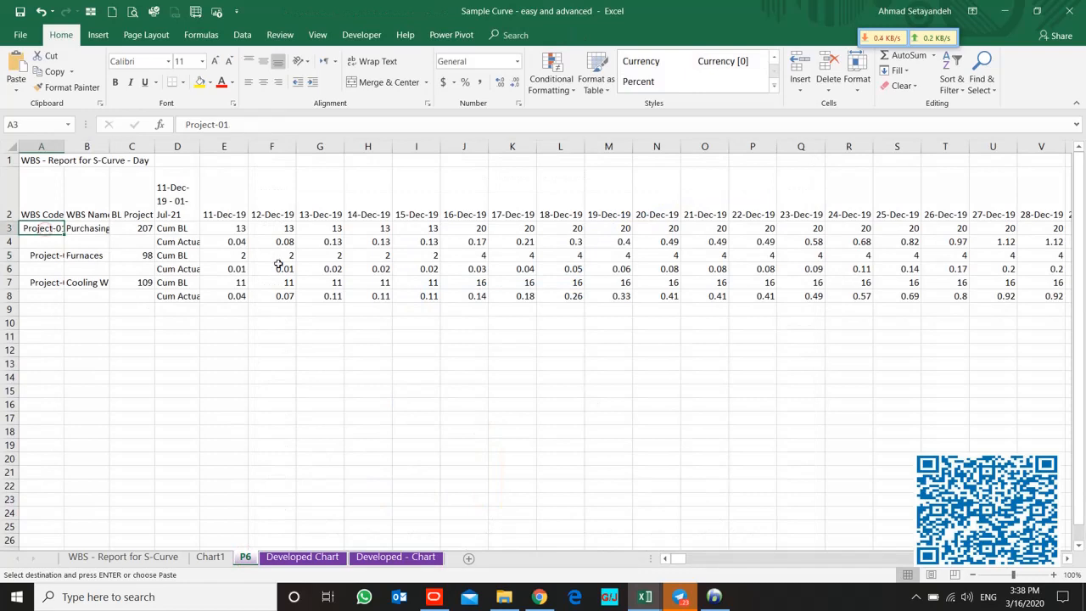
right_click(43, 227)
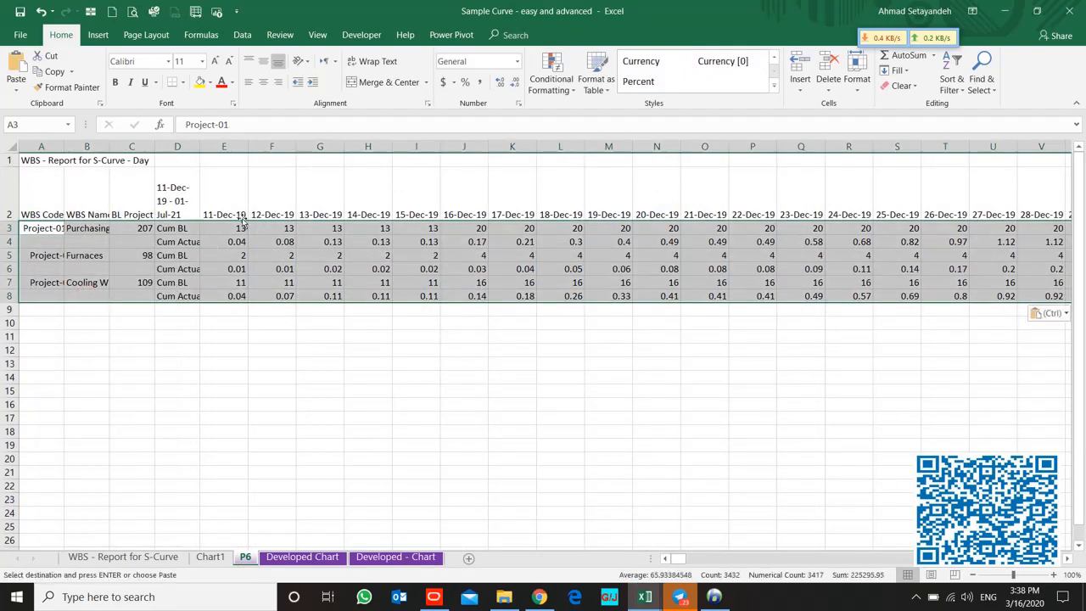
click(224, 228)
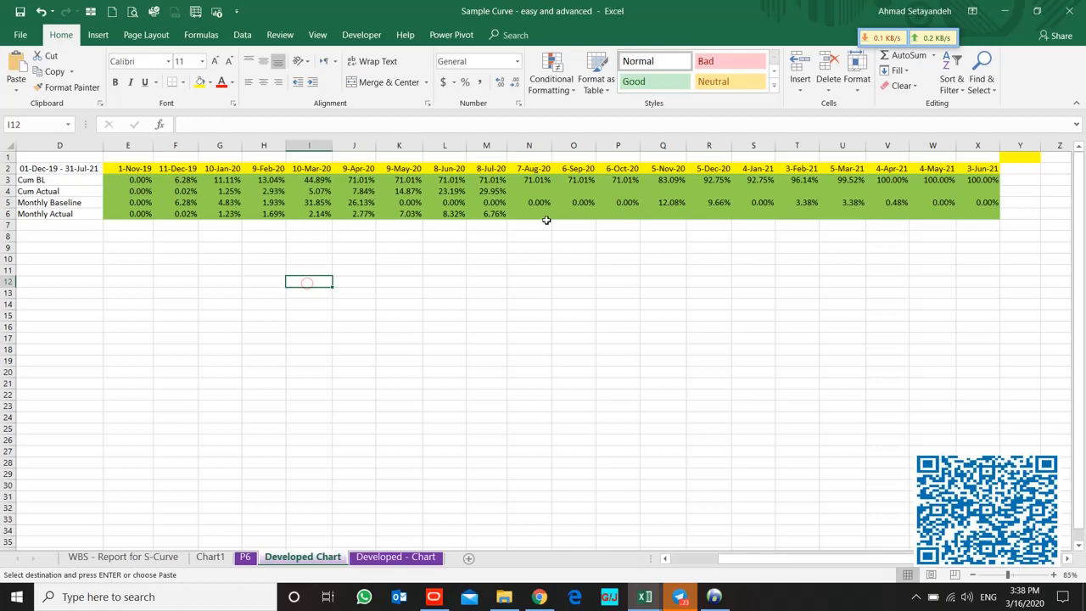
- Compare the S-Curve chart with the Developed Chart date headings such as 11-Dec-19
click(395, 556)
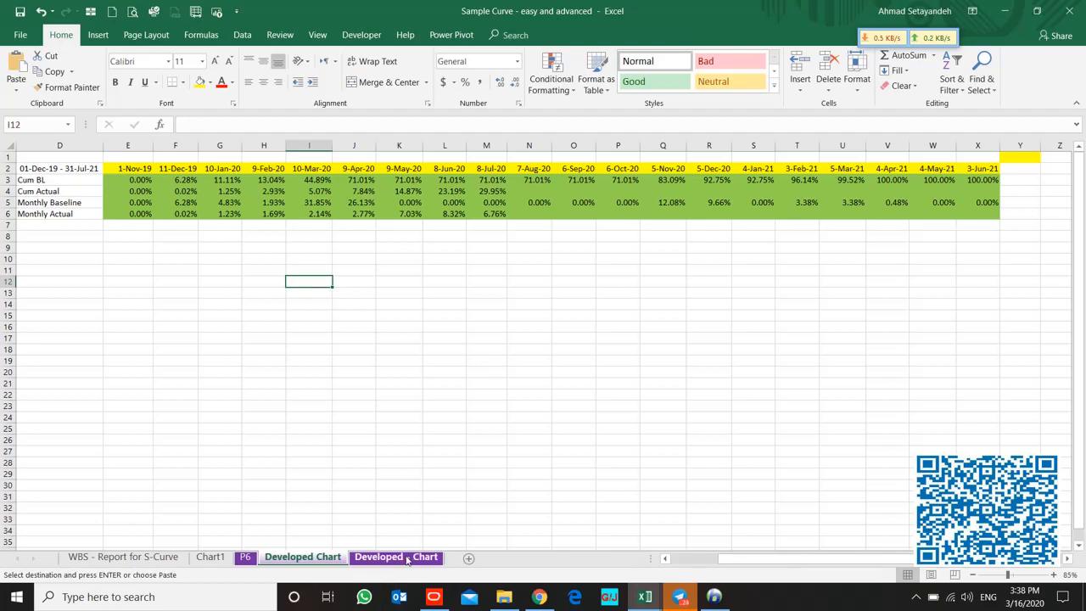
click(394, 556)
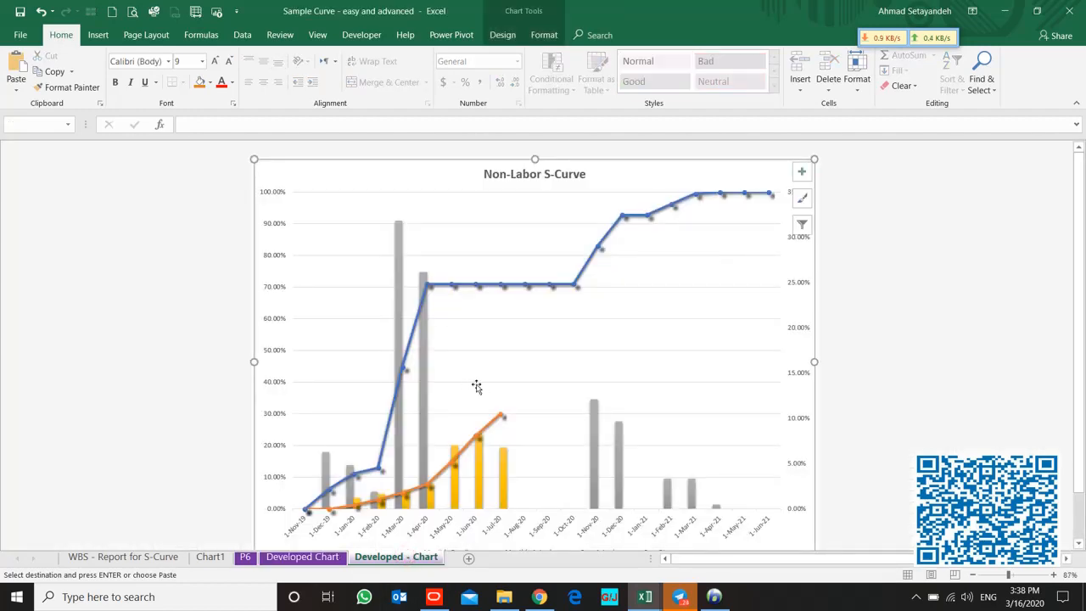
click(302, 557)
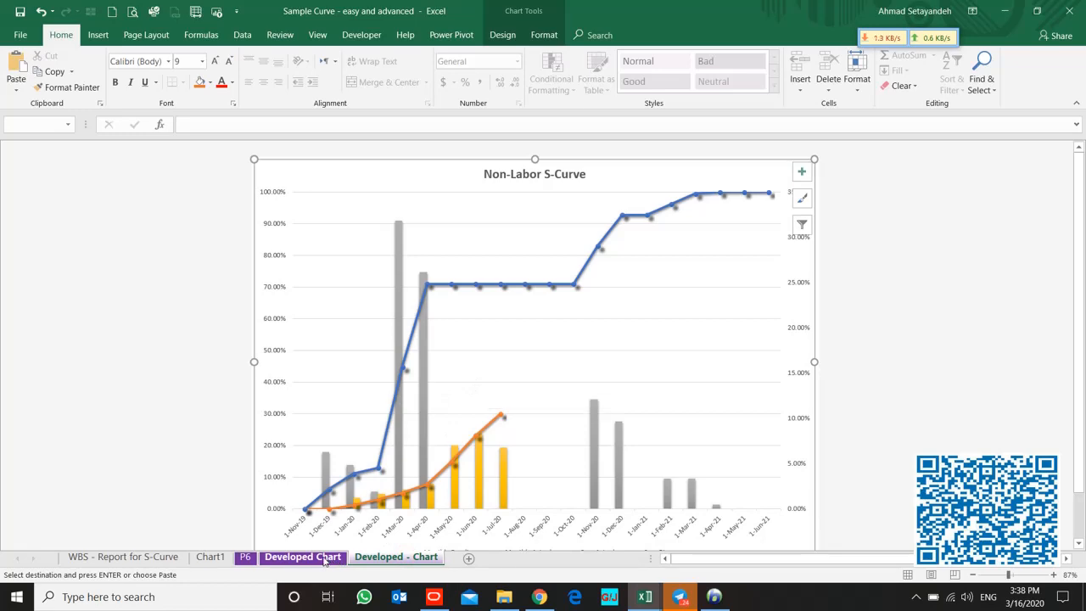
click(303, 557)
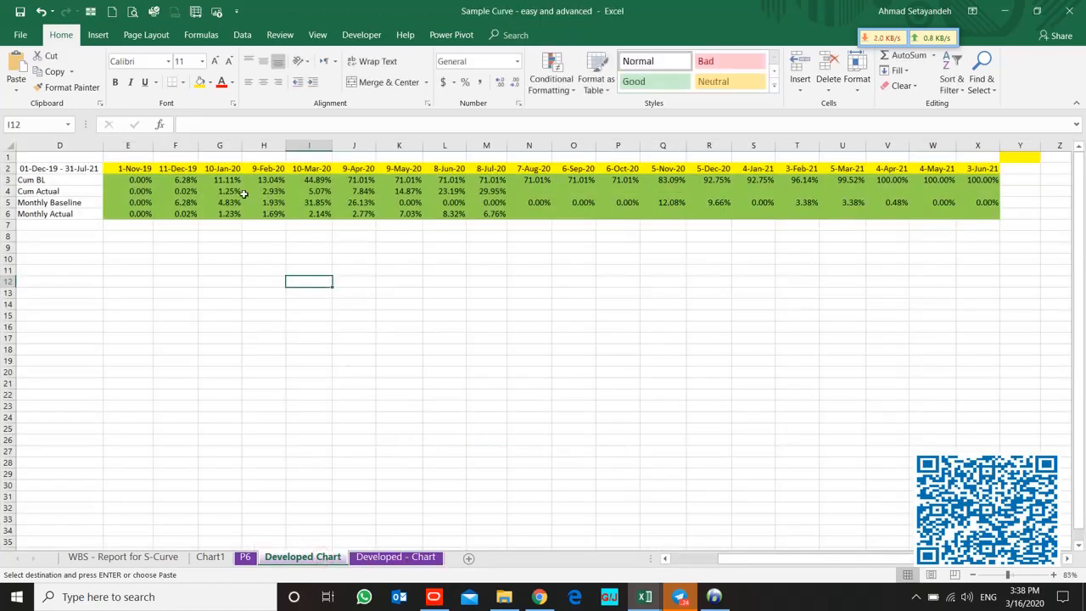
click(174, 168)
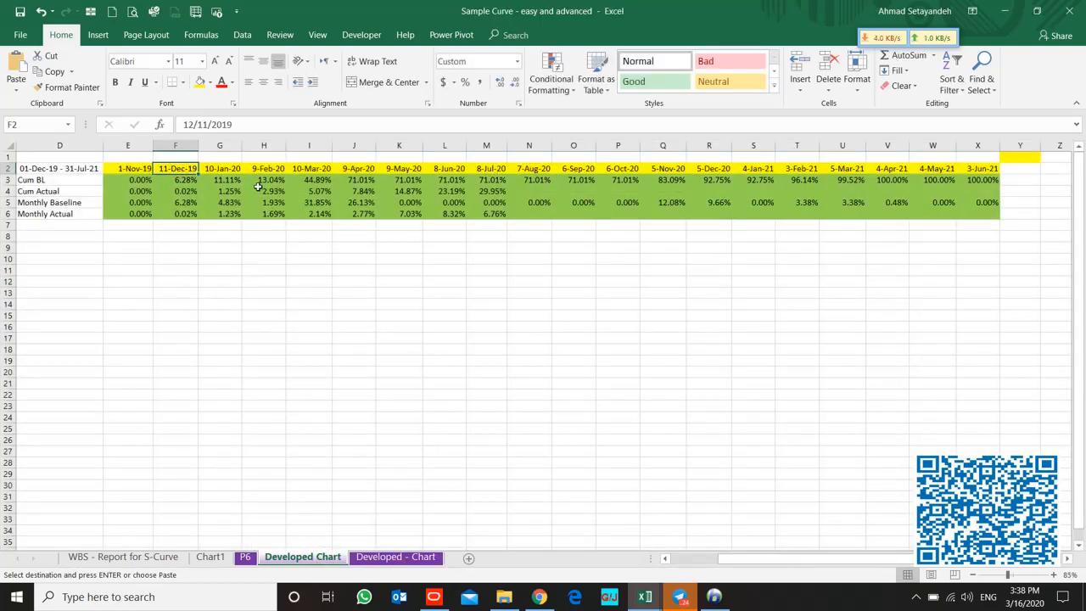
- Insert four blank columns between the 10-Mar-20 and 9-Apr-20 date columns
click(353, 168)
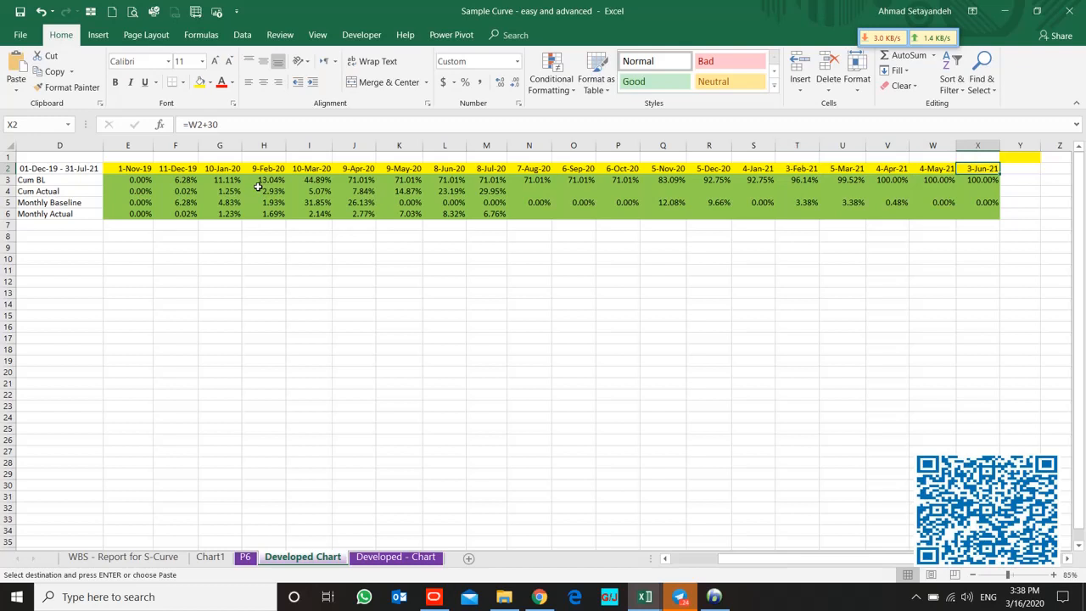
mouse_move(421, 258)
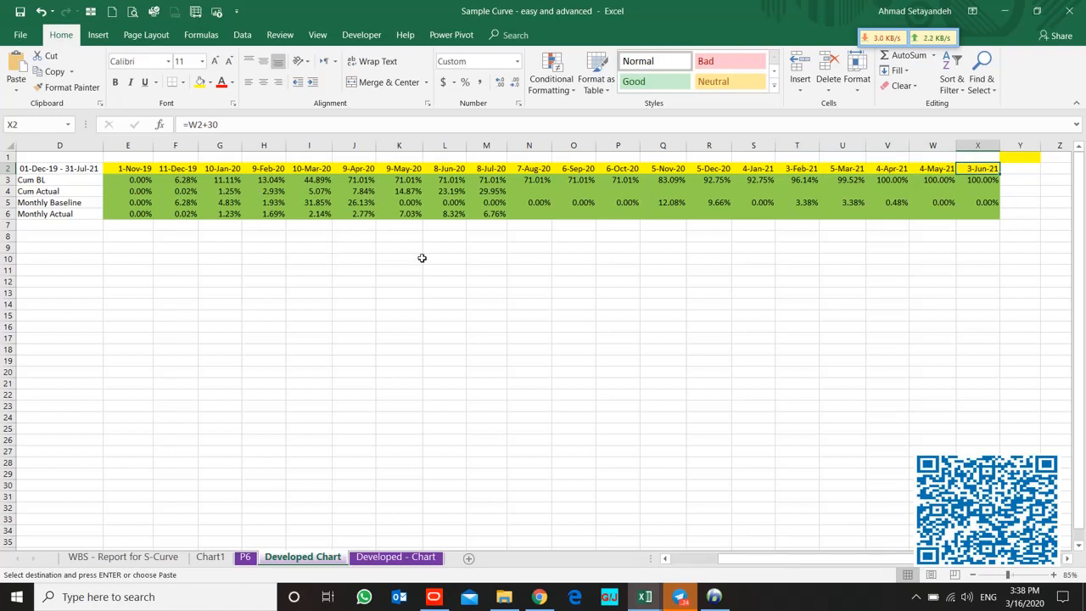
mouse_move(475, 312)
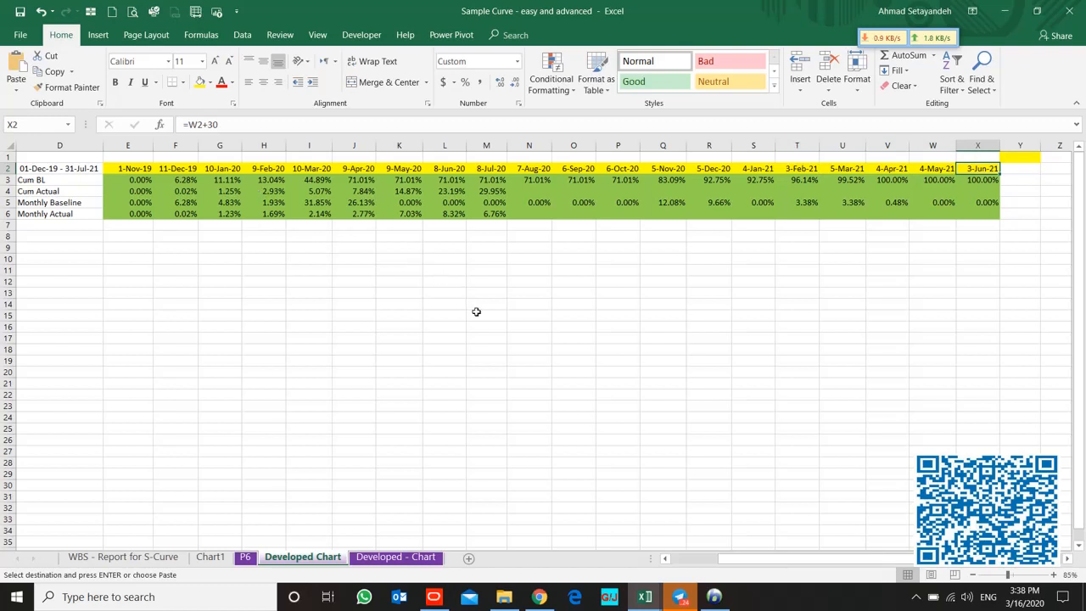
mouse_move(370, 351)
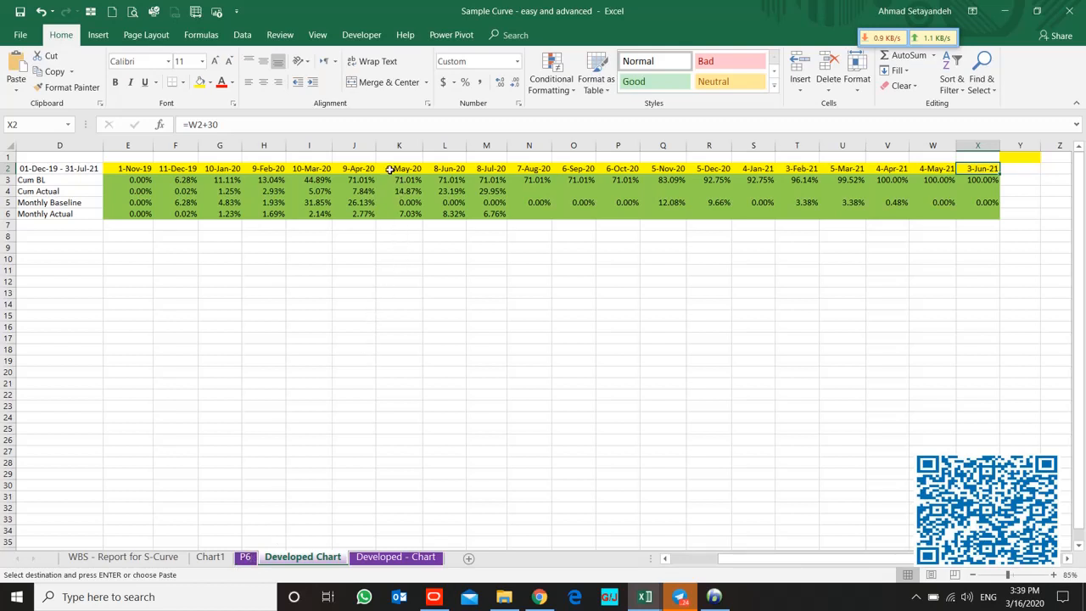
click(353, 168)
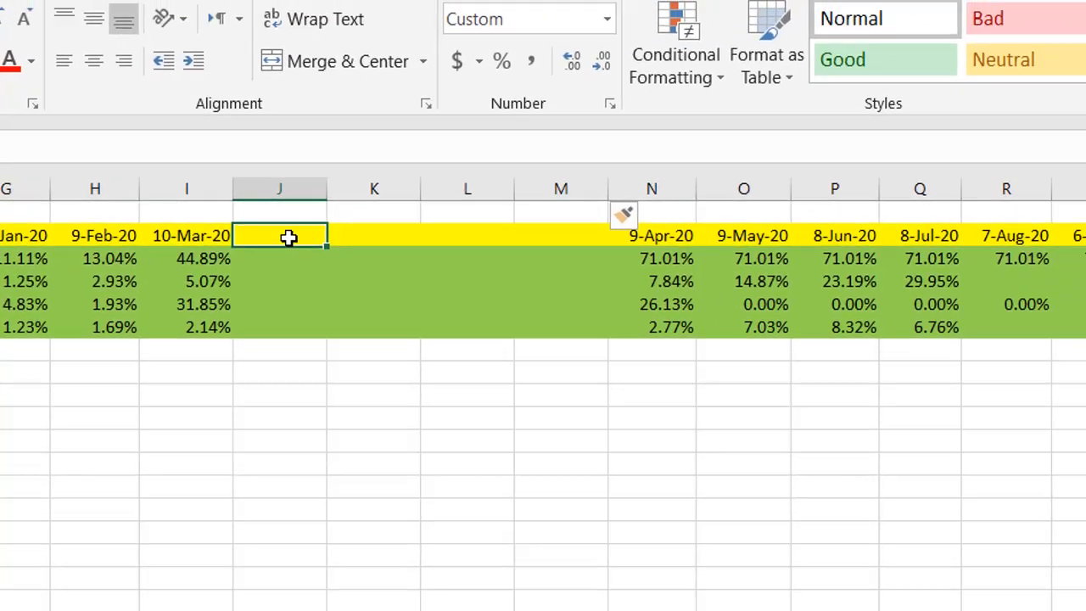
- Head the new columns 16-Mar-20 to 3-Apr-20 using =I2+6 filled across J2:M2
text(=I2)
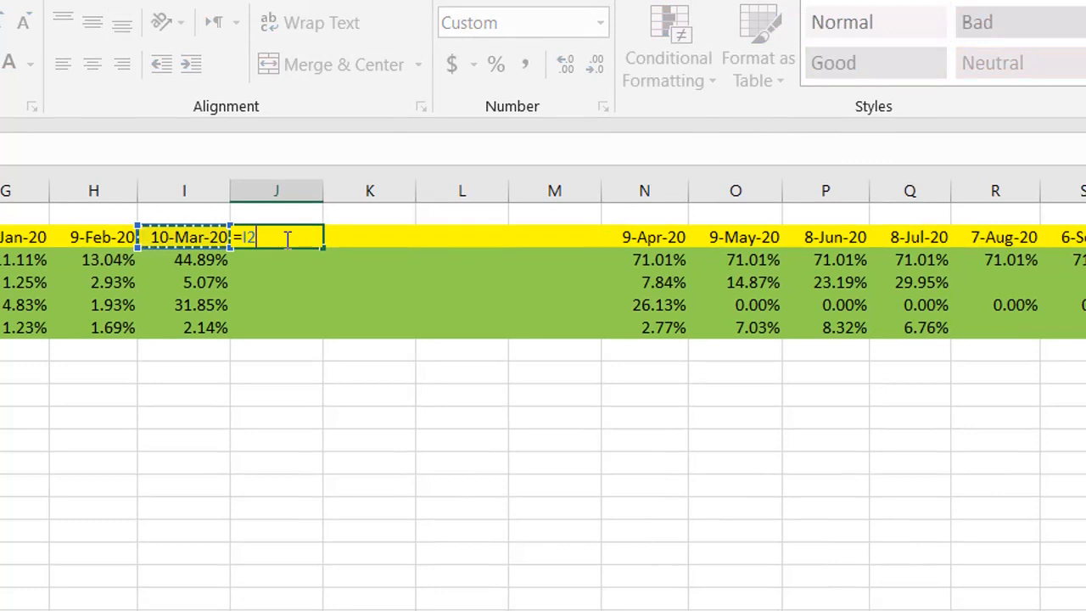
key(Enter)
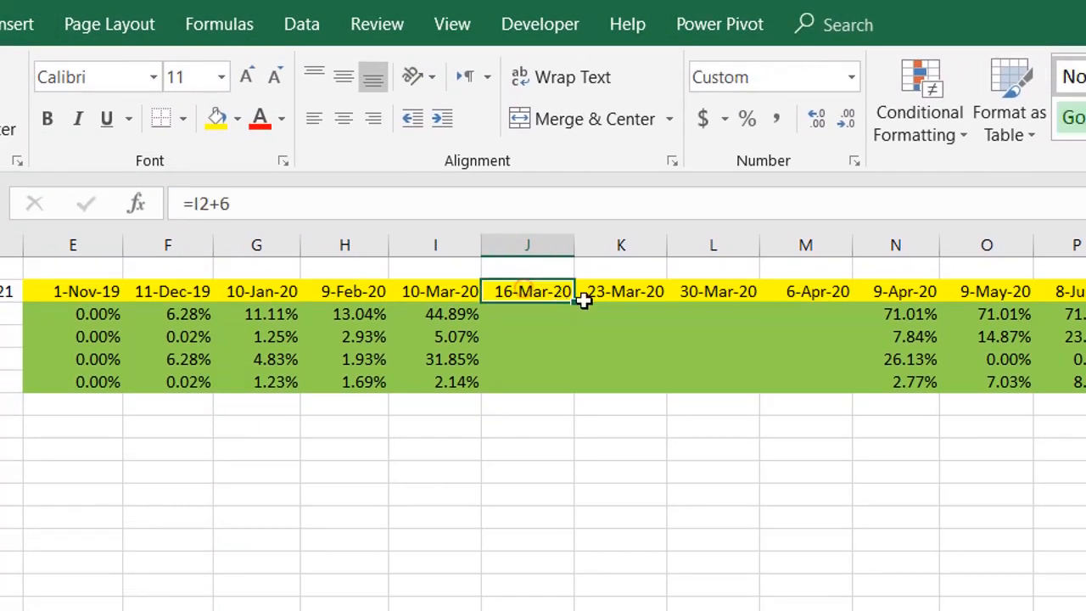
drag(574, 292, 849, 292)
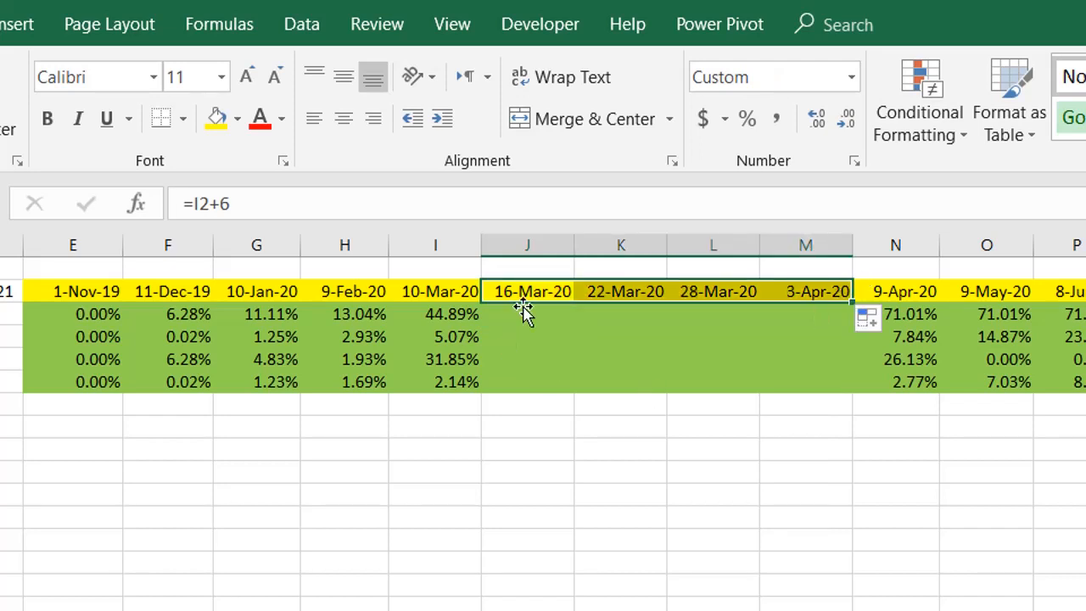
click(526, 312)
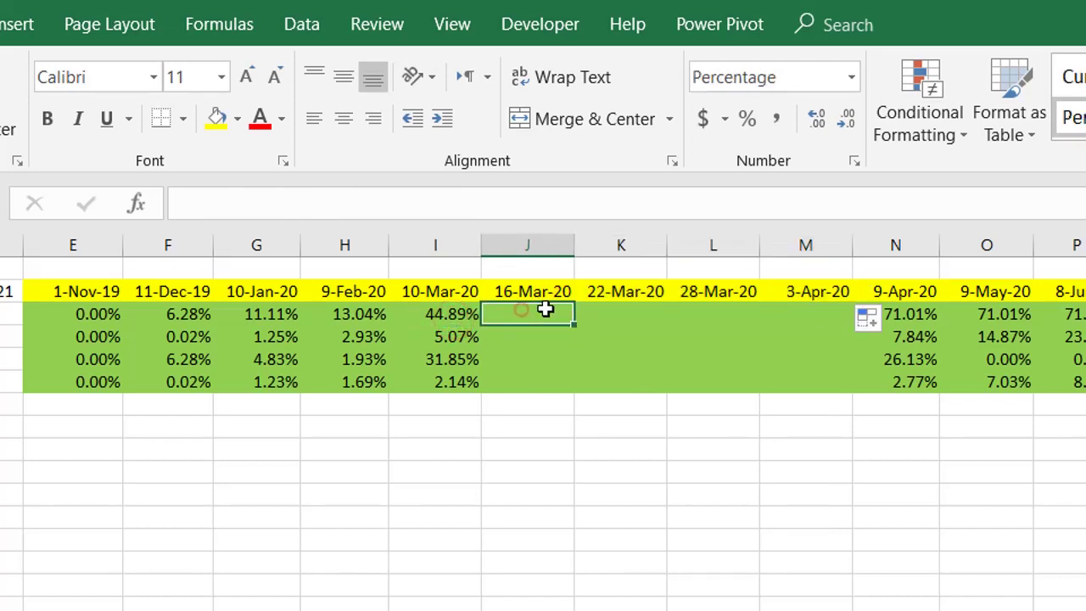
click(805, 314)
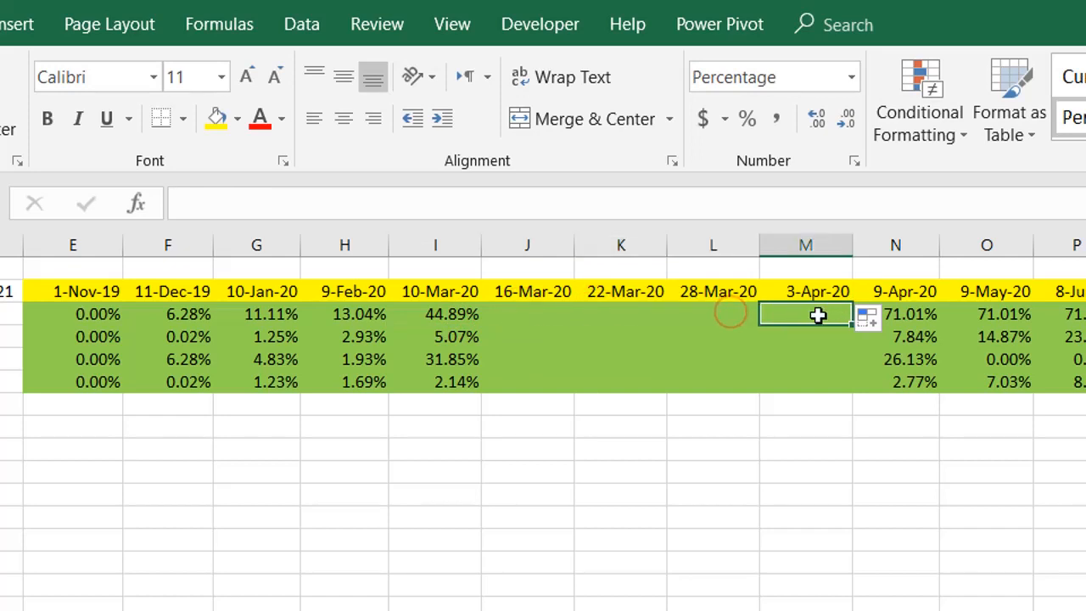
click(434, 314)
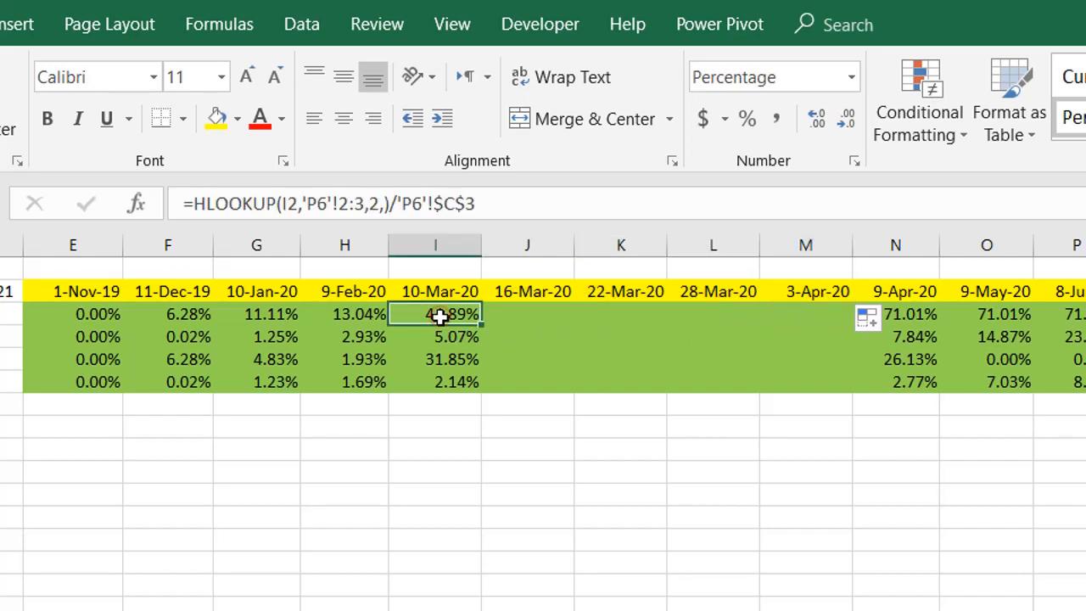
click(526, 314)
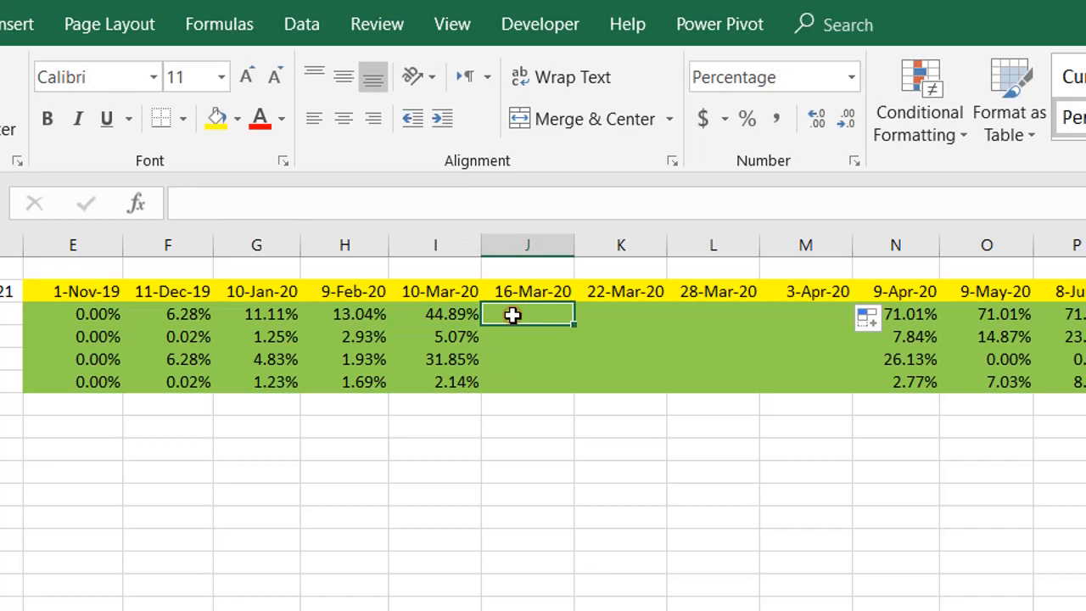
text(=)
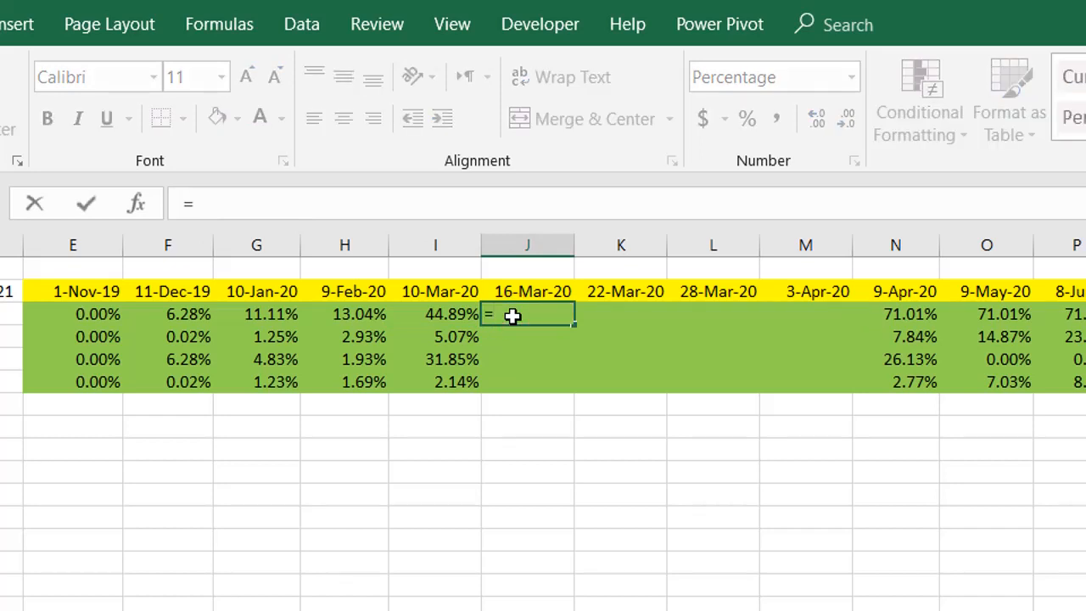
text(hloo)
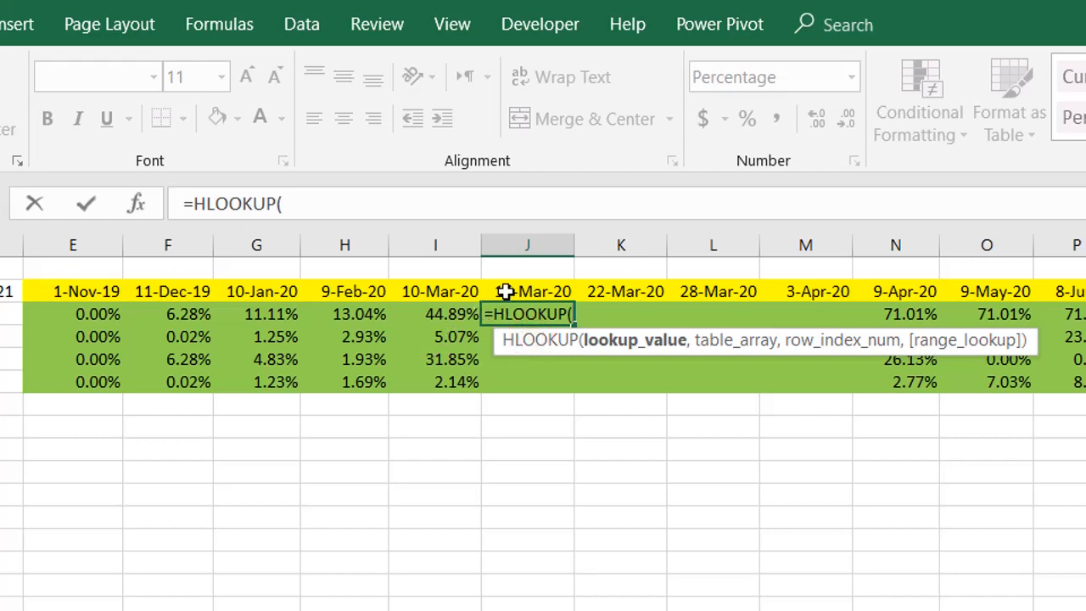
click(526, 292)
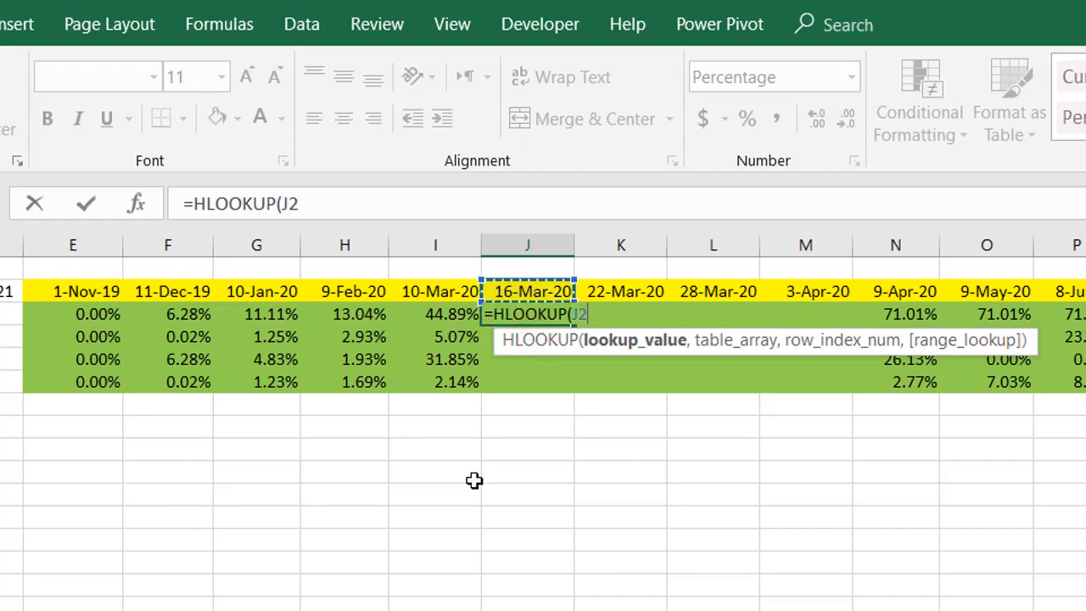
text(,'P6'!)
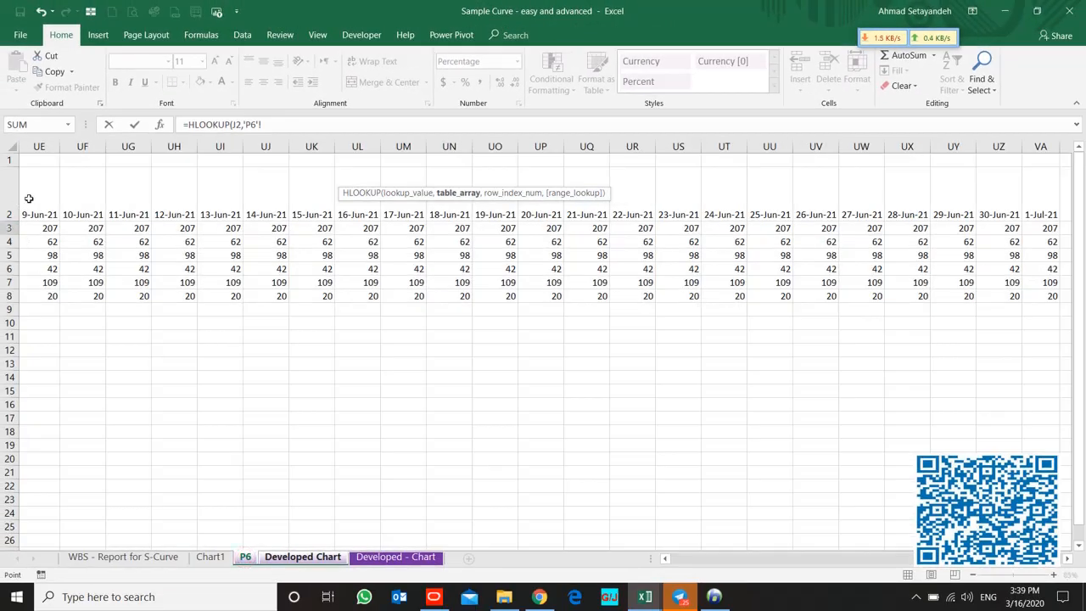
click(15, 199)
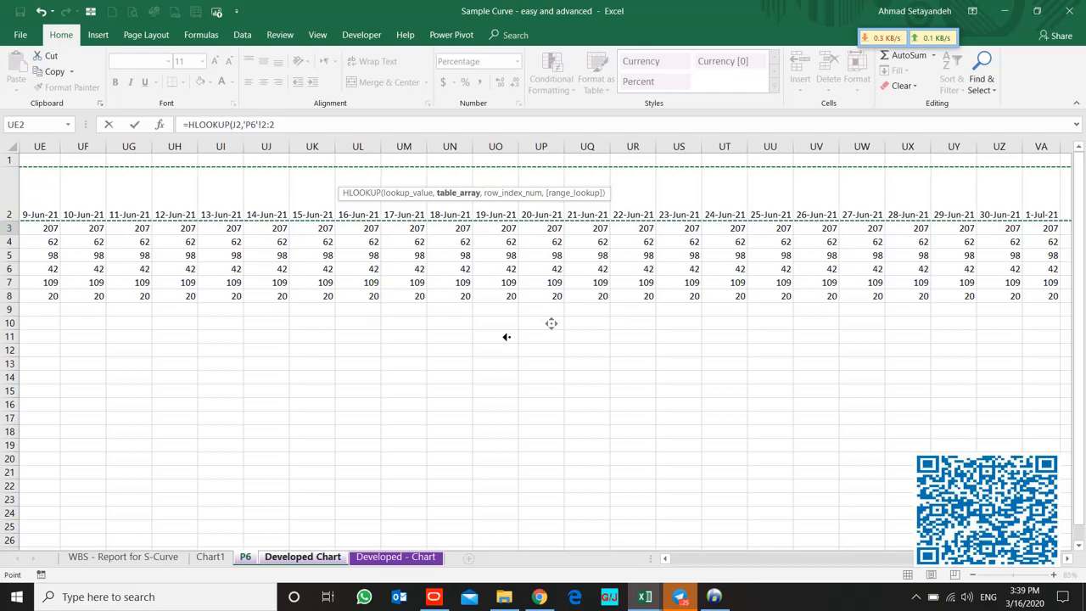
scroll(left, 3)
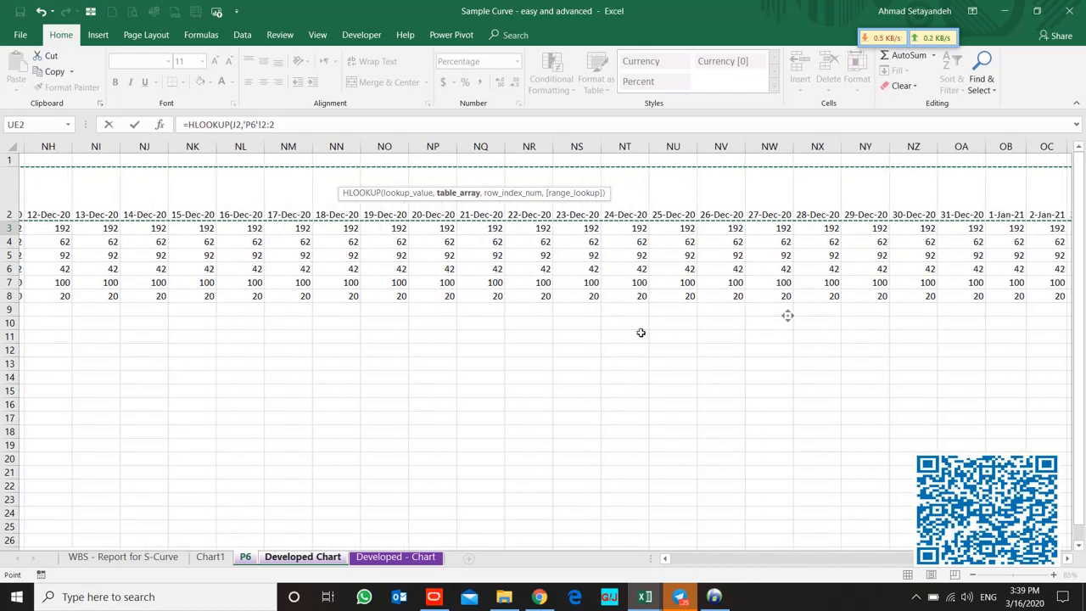
scroll(left, 3)
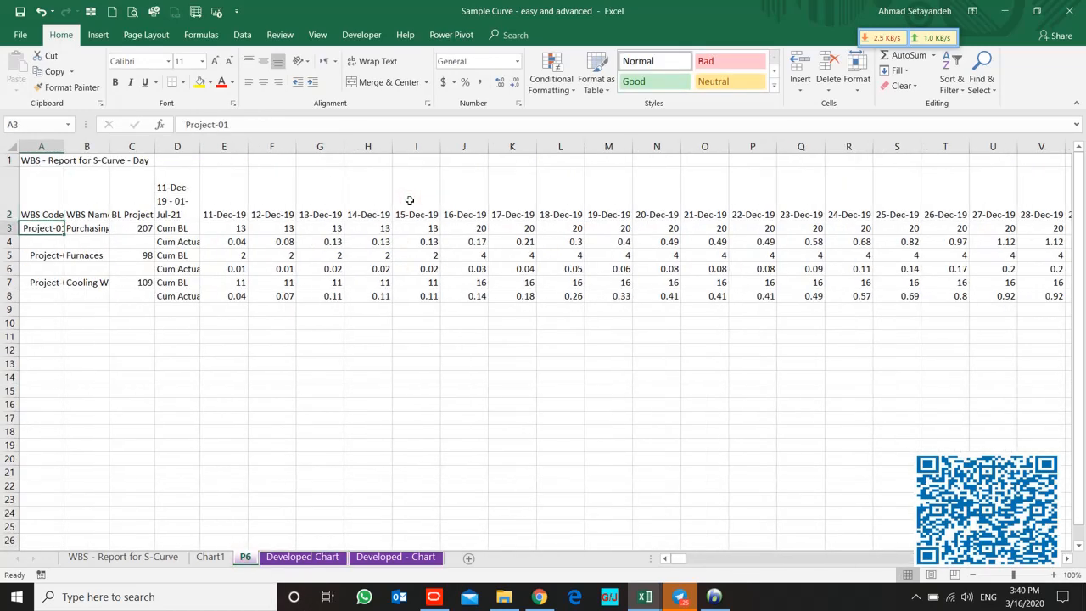
click(303, 557)
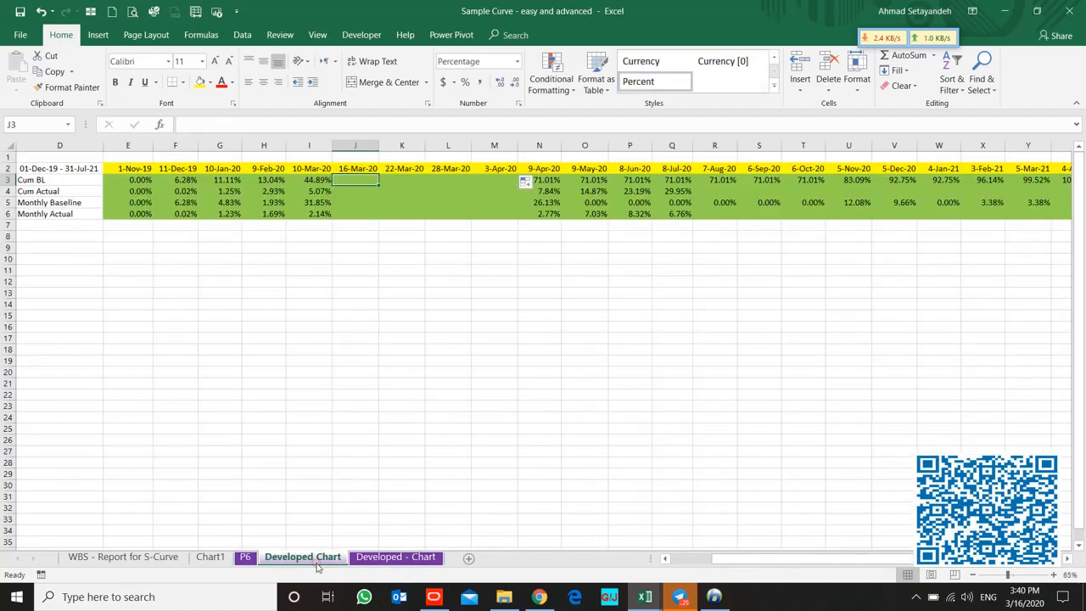
- Enter an HLOOKUP of the 16-Mar-20 date against the P6 sheet in the Cum BL cell
double_click(355, 179)
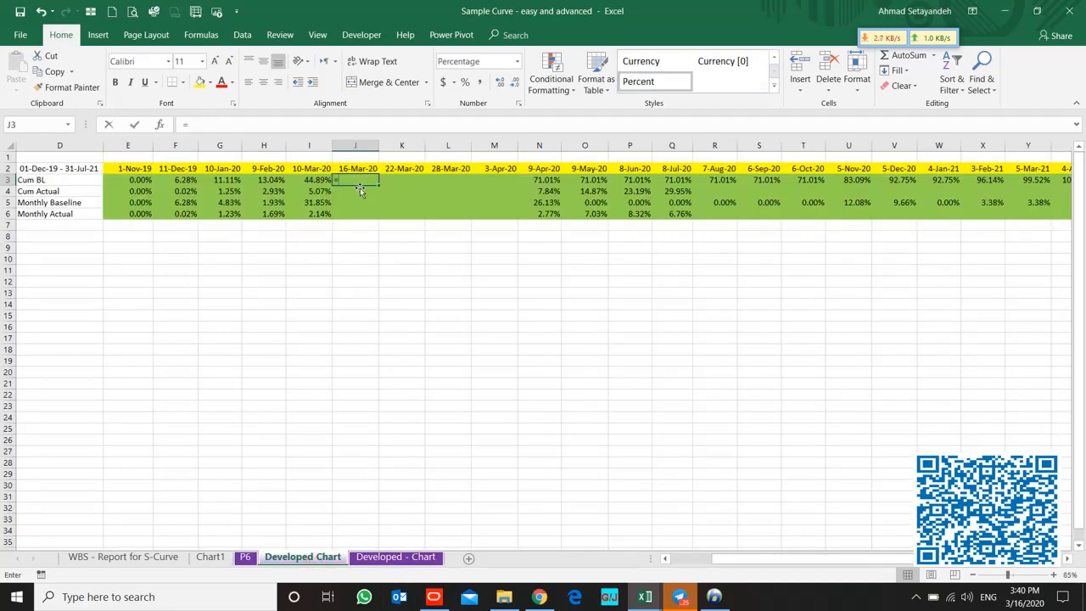
text(=hloo)
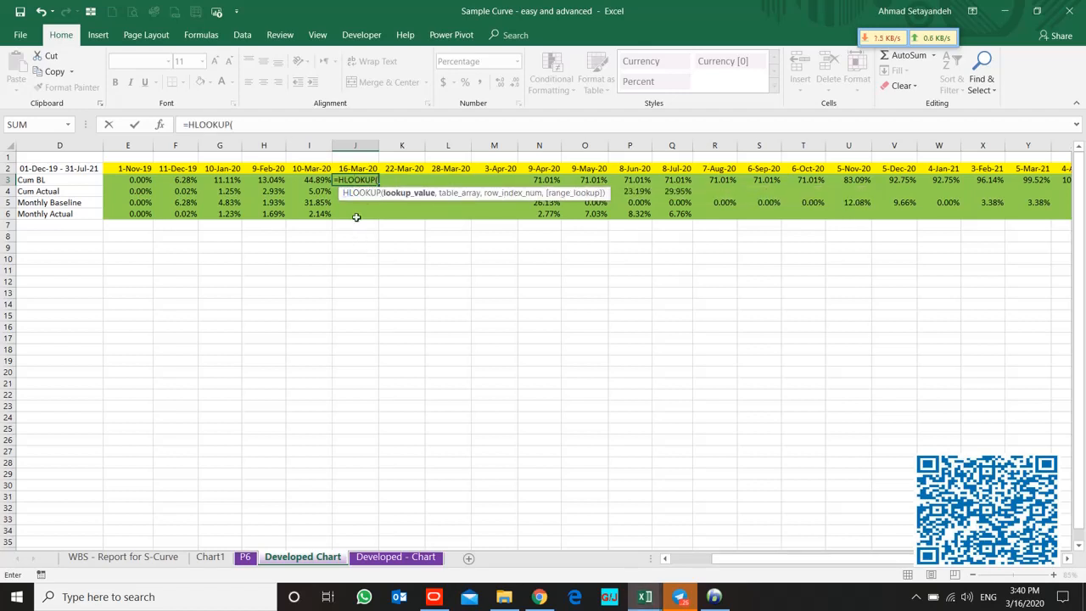
click(356, 168)
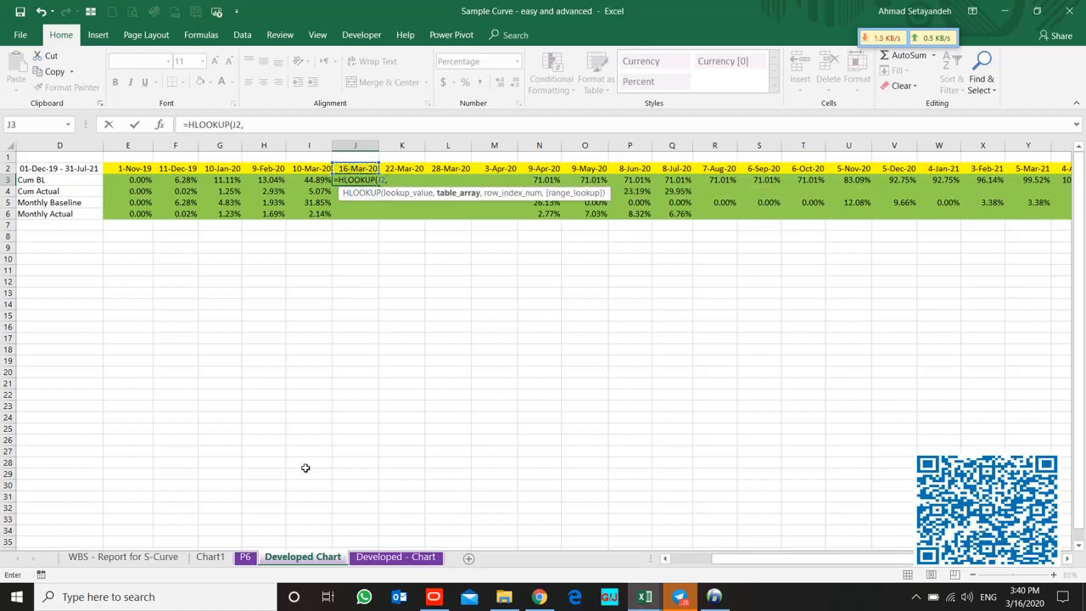
click(246, 556)
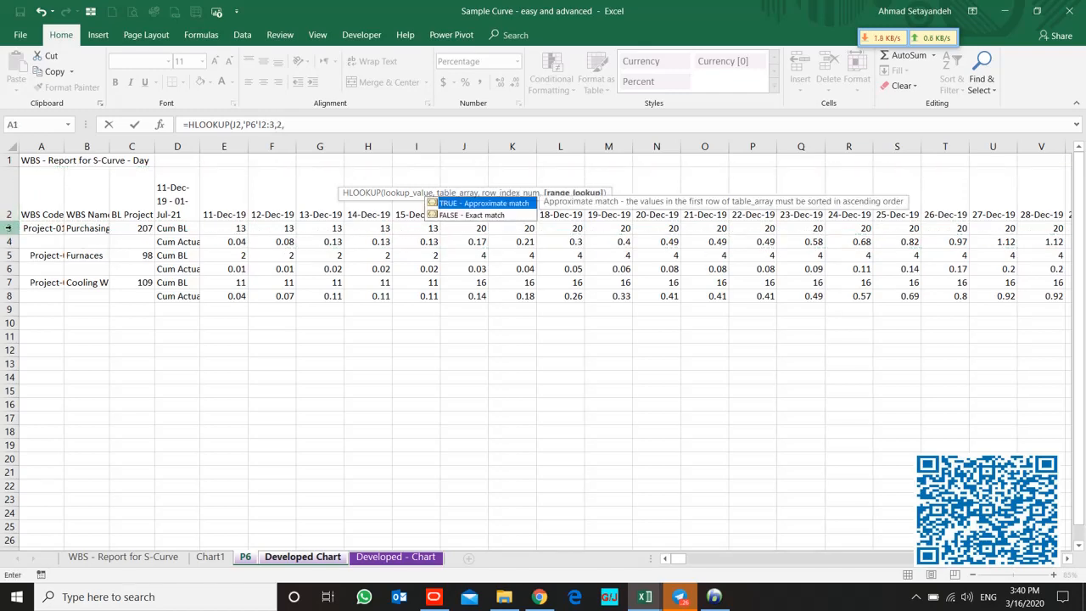
click(303, 556)
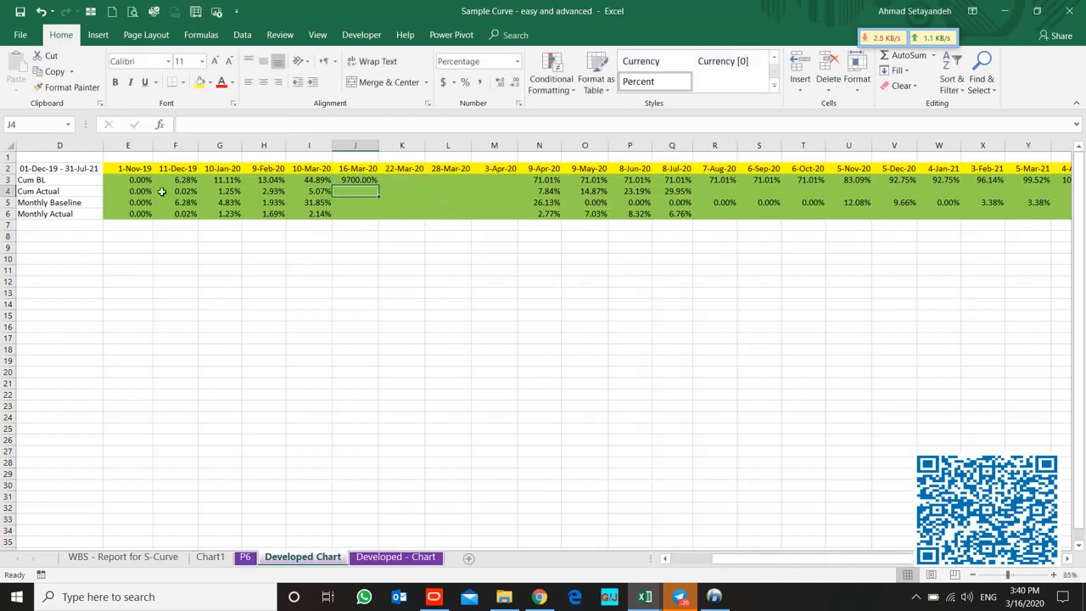
- Divide the Cum BL lookup by the P6 baseline total in C3, giving 46.86%
click(357, 180)
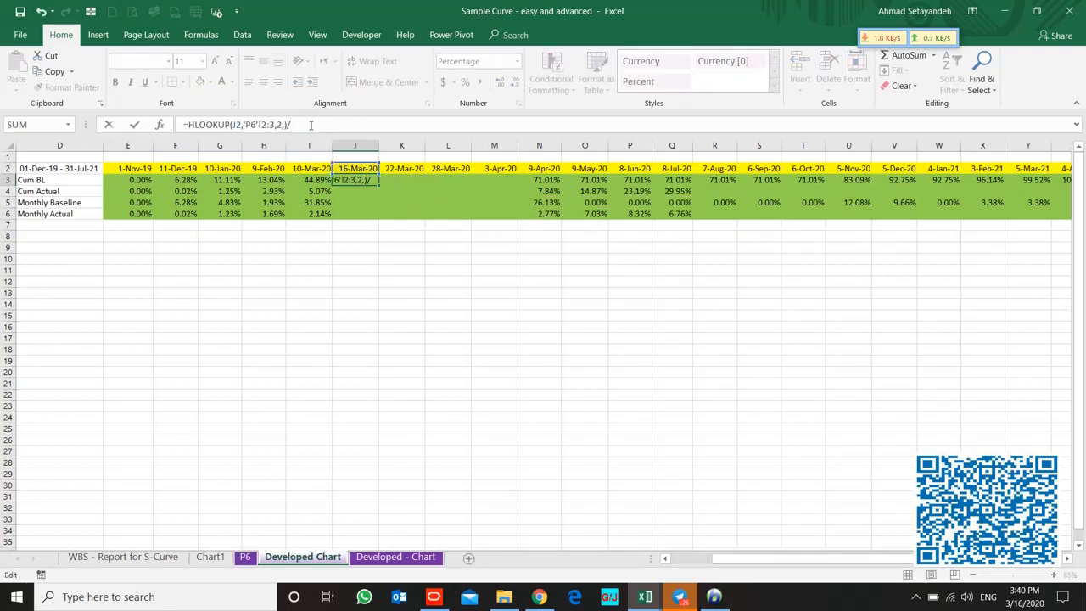
click(245, 556)
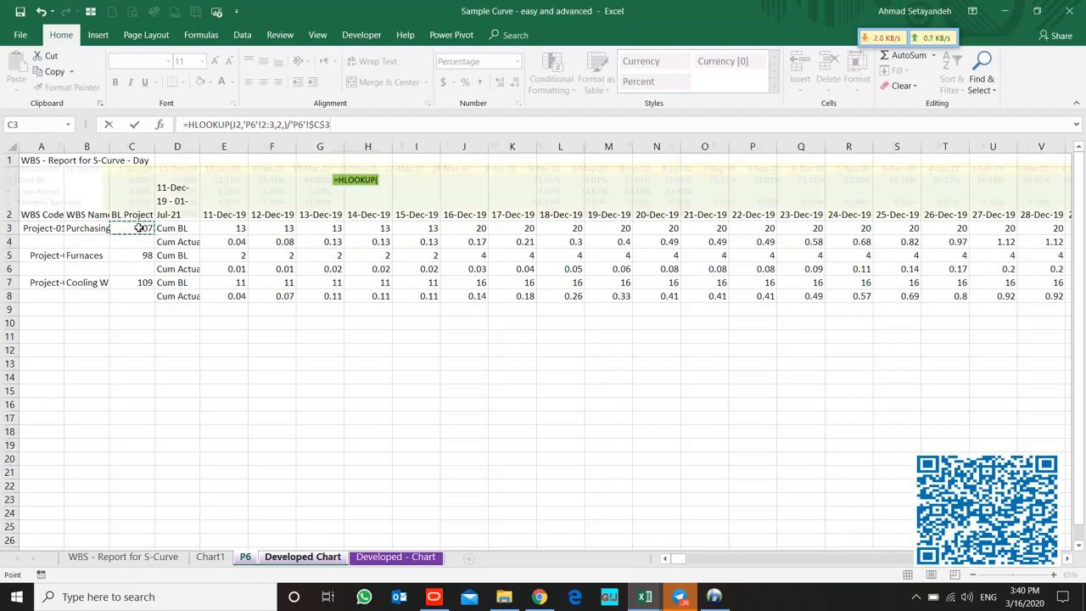
click(302, 556)
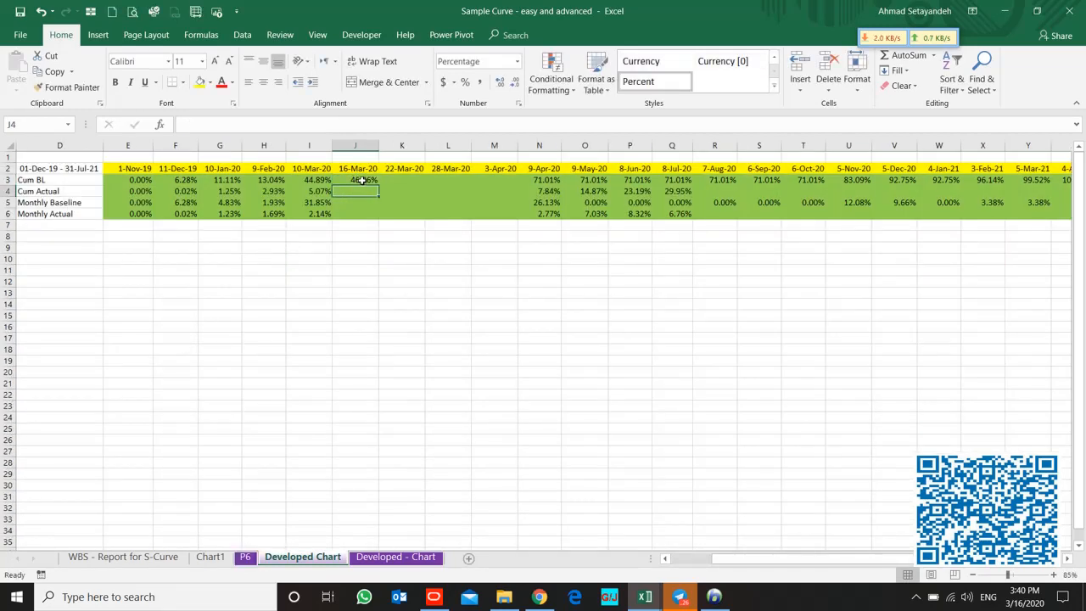
click(356, 180)
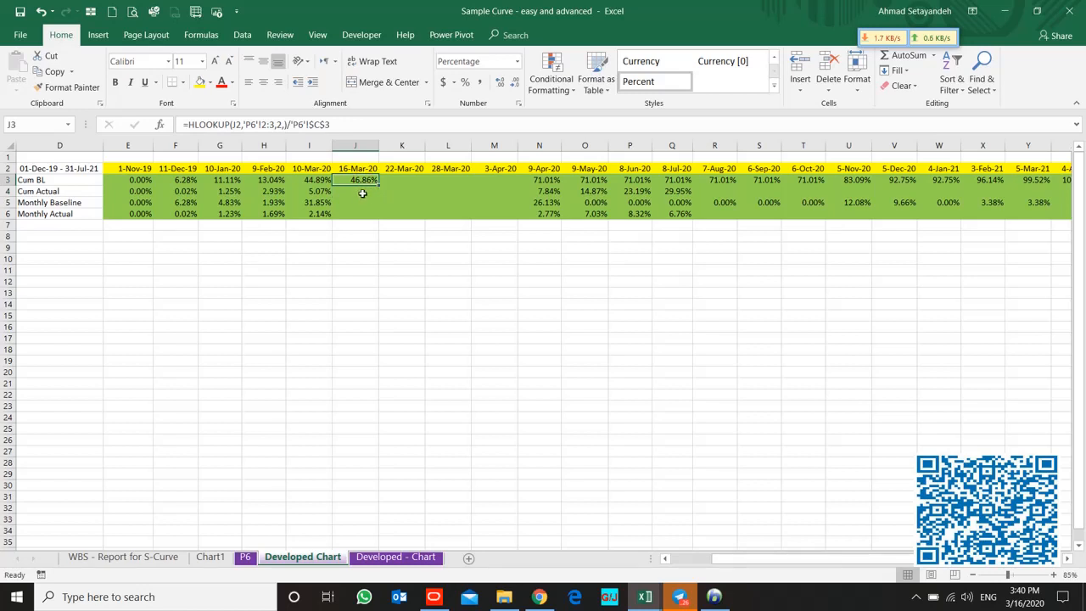
- Begin the matching HLOOKUP formula in the Cum Actual cell under 16-Mar-20
text(=)
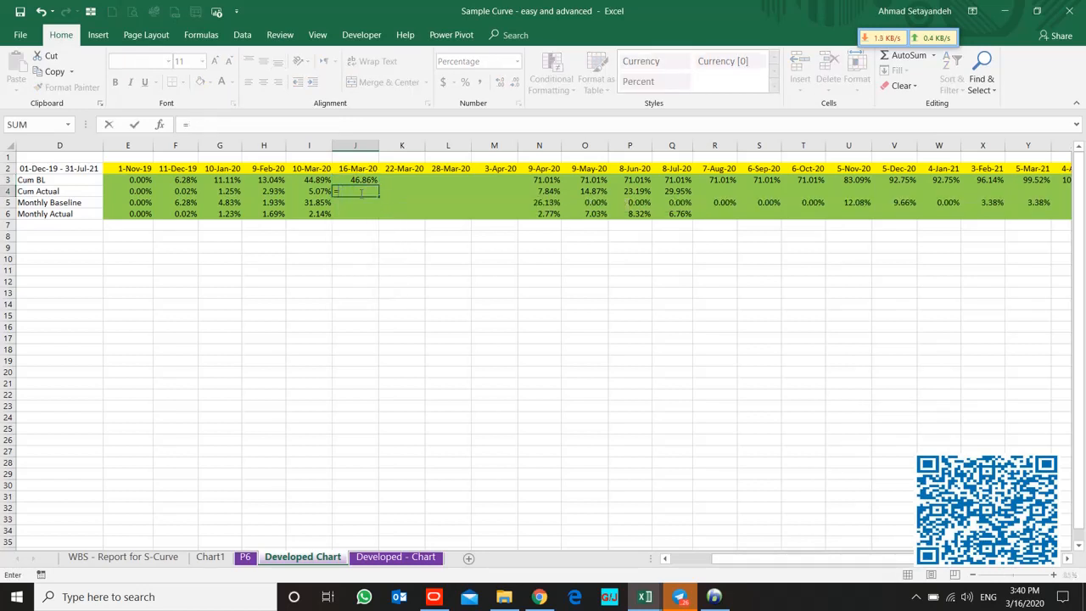
text(hloo)
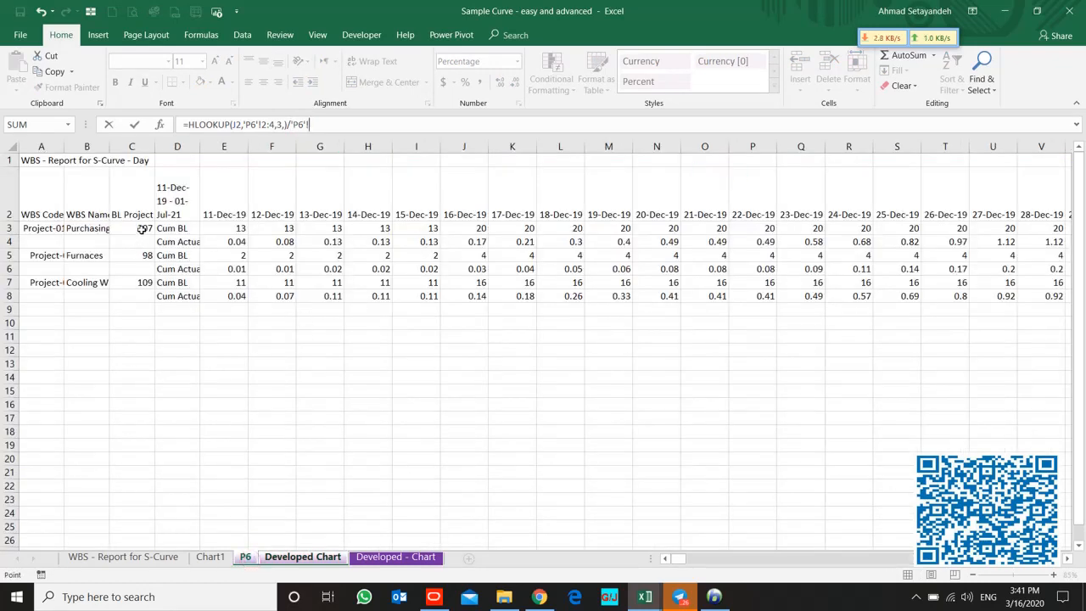
- Fill the =I3-H3 style Monthly Baseline and Monthly Actual differences across the 16-Mar-20 to 3-Apr-20 columns
click(133, 228)
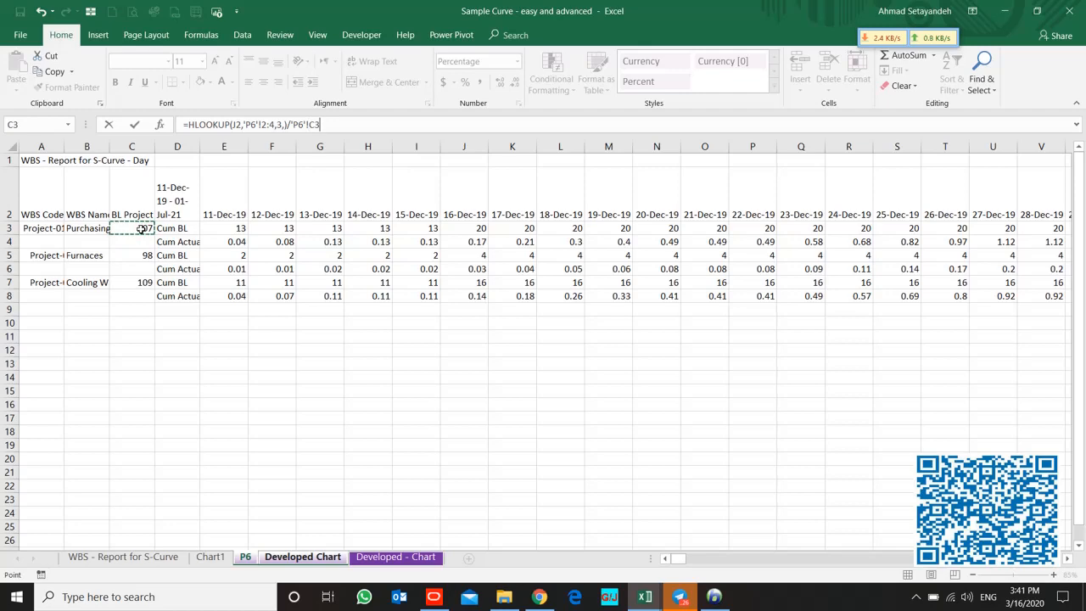
click(302, 557)
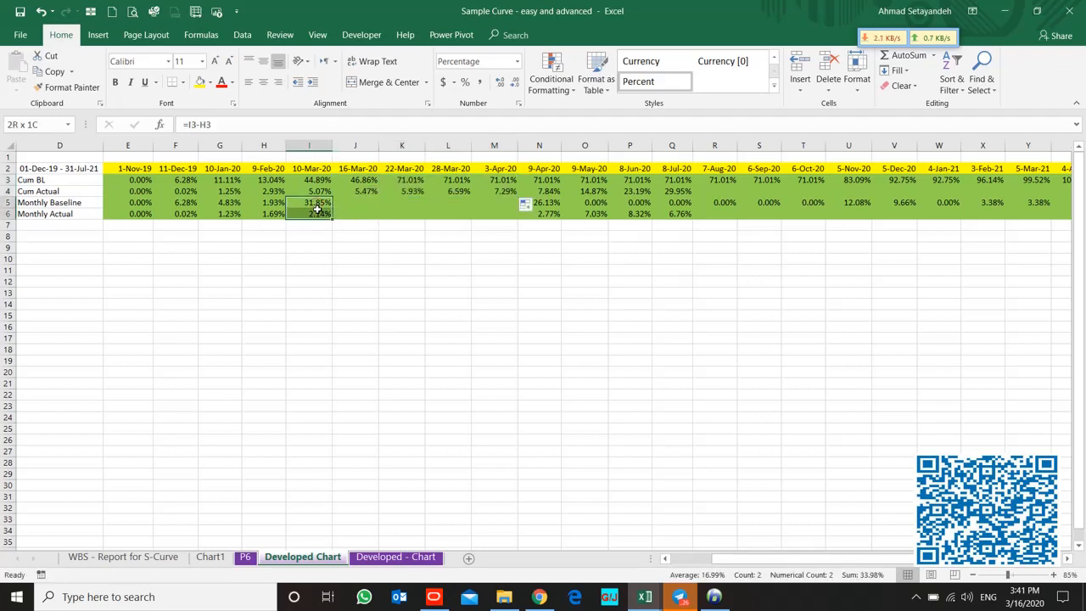
click(311, 202)
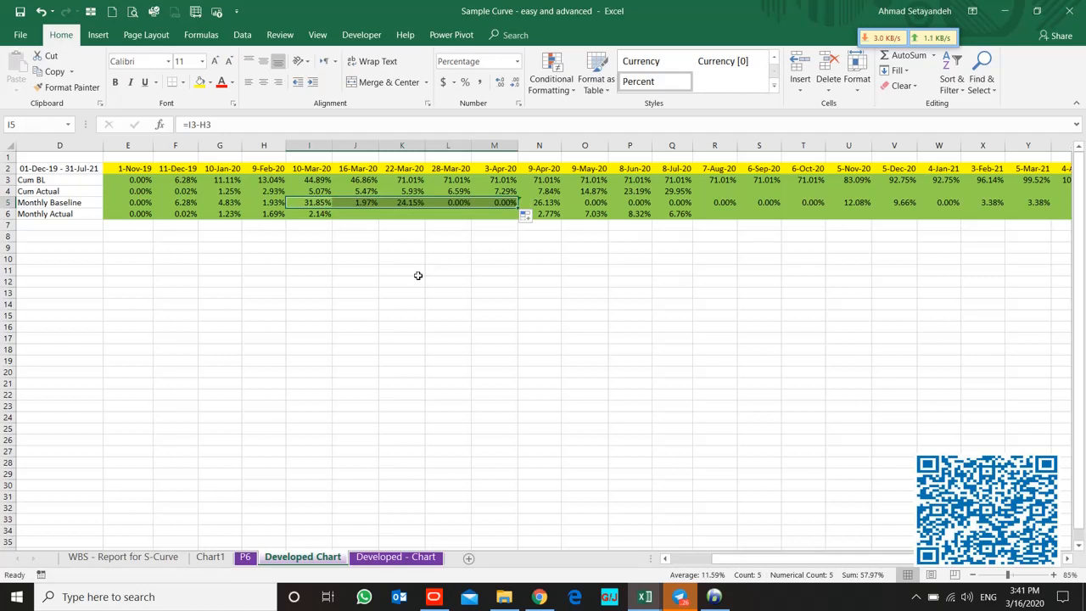
click(357, 202)
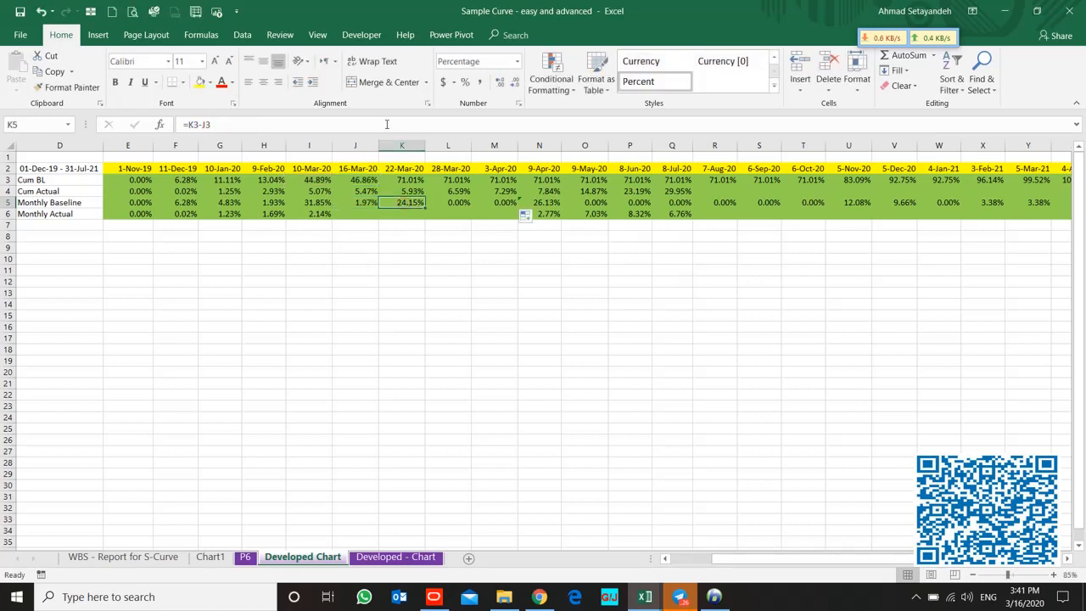
click(309, 214)
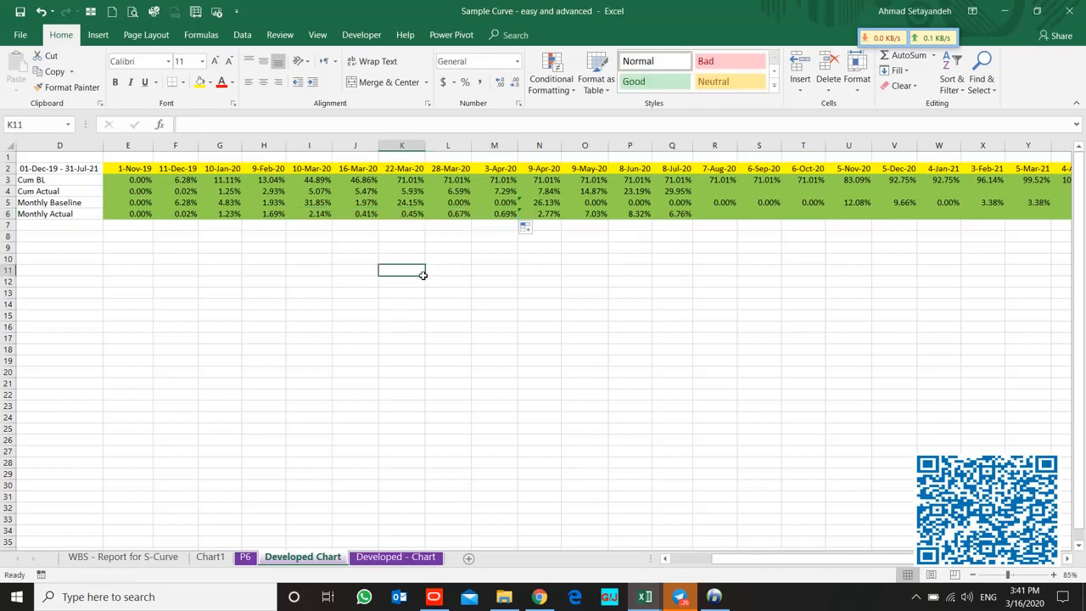
- Group columns J:M via Data > Group and return to the Developed - Chart sheet
click(494, 168)
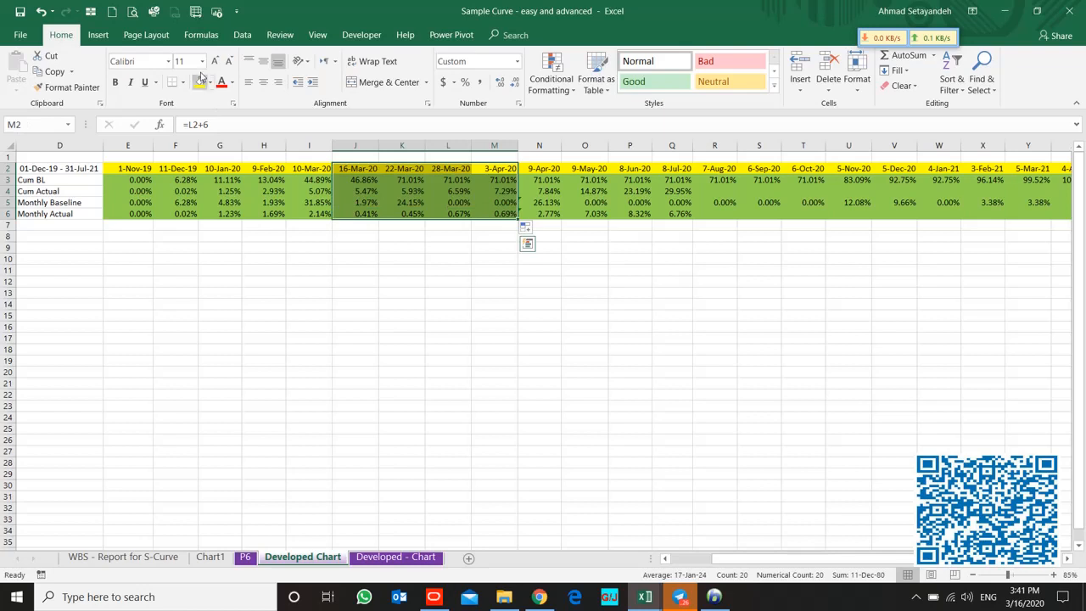
click(210, 82)
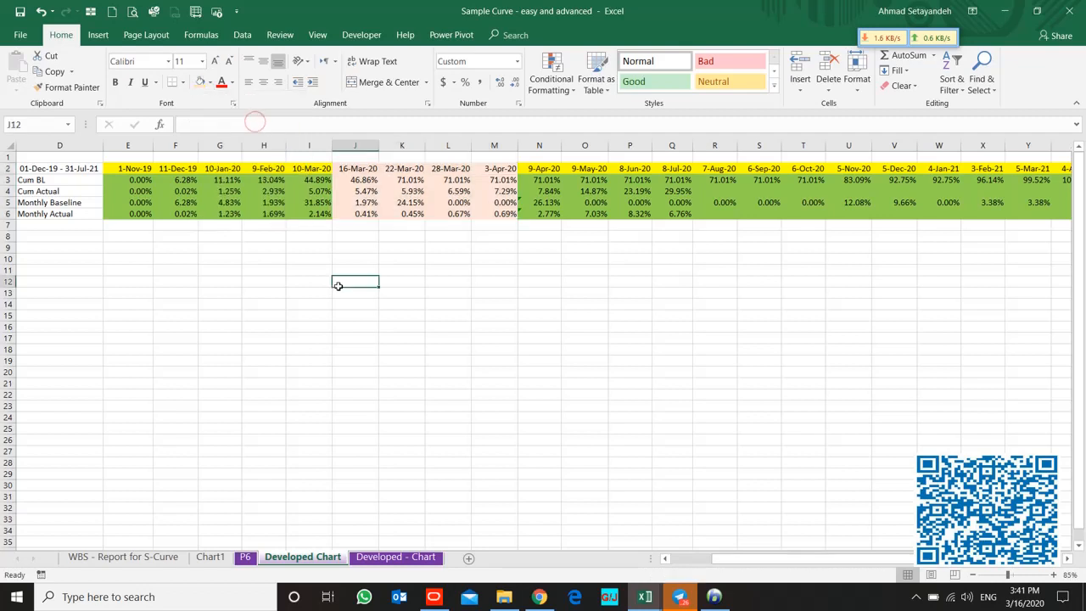
drag(356, 146, 494, 146)
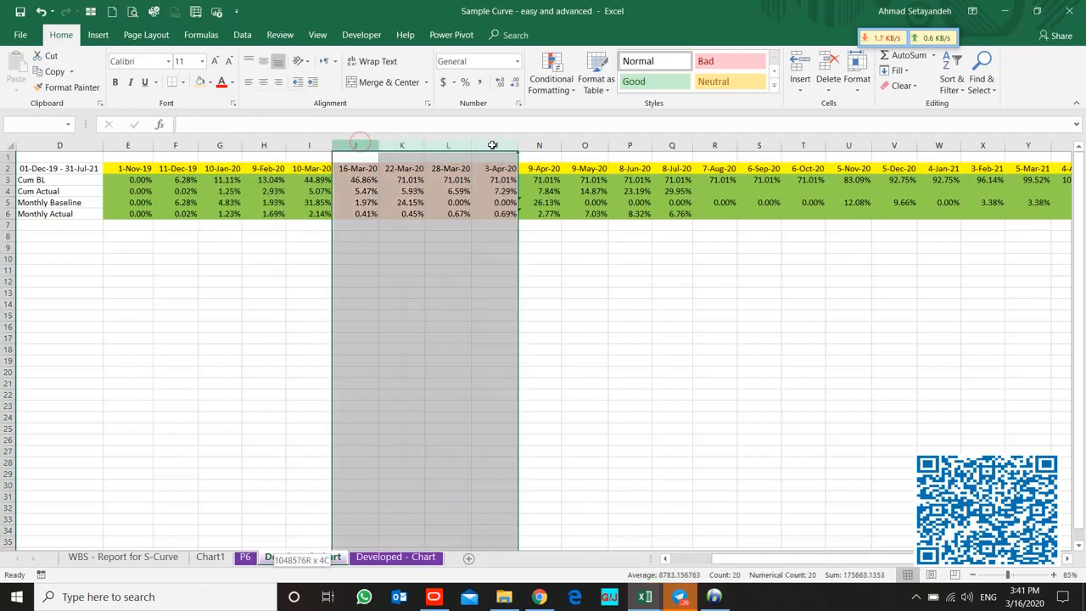
click(244, 34)
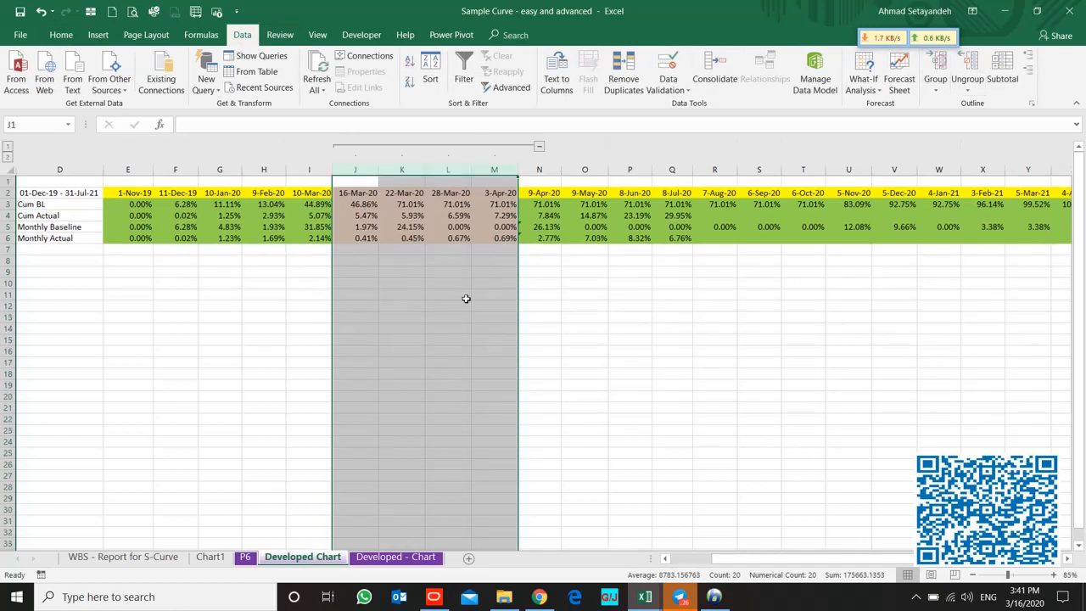
click(401, 329)
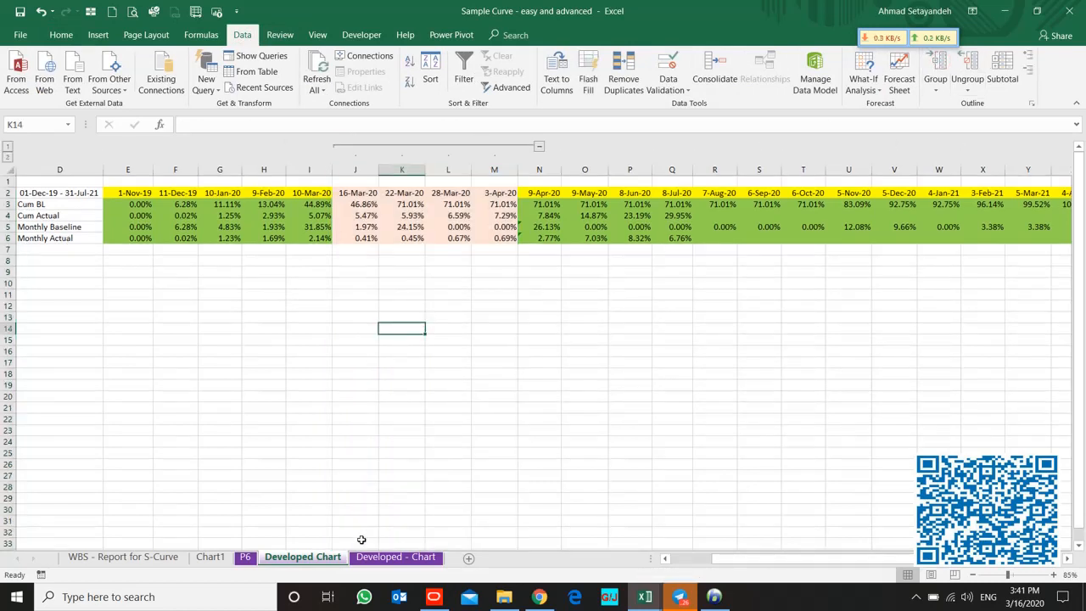
click(393, 557)
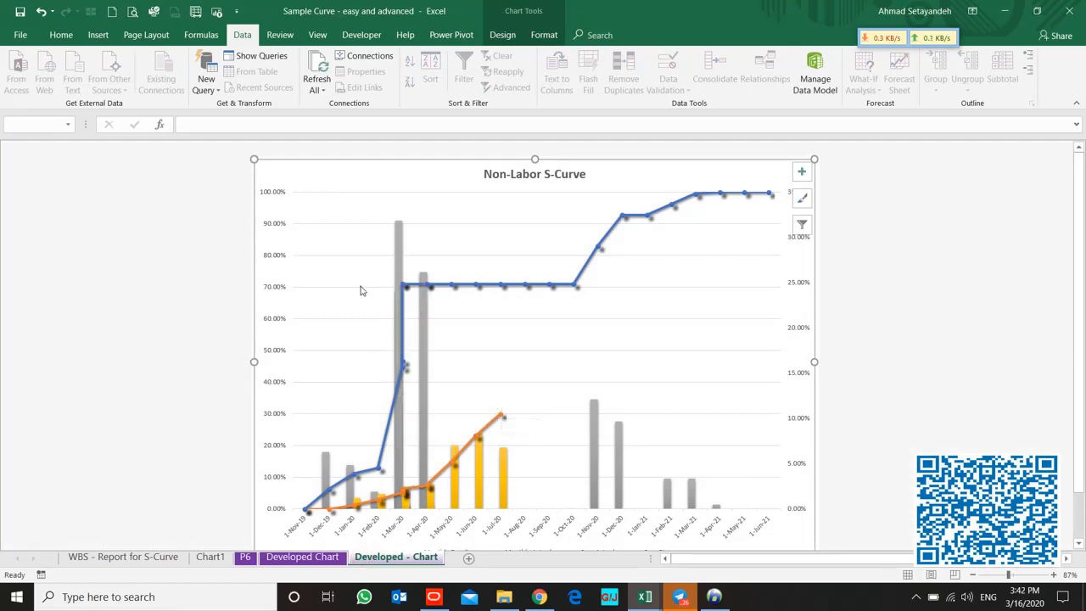
right_click(363, 287)
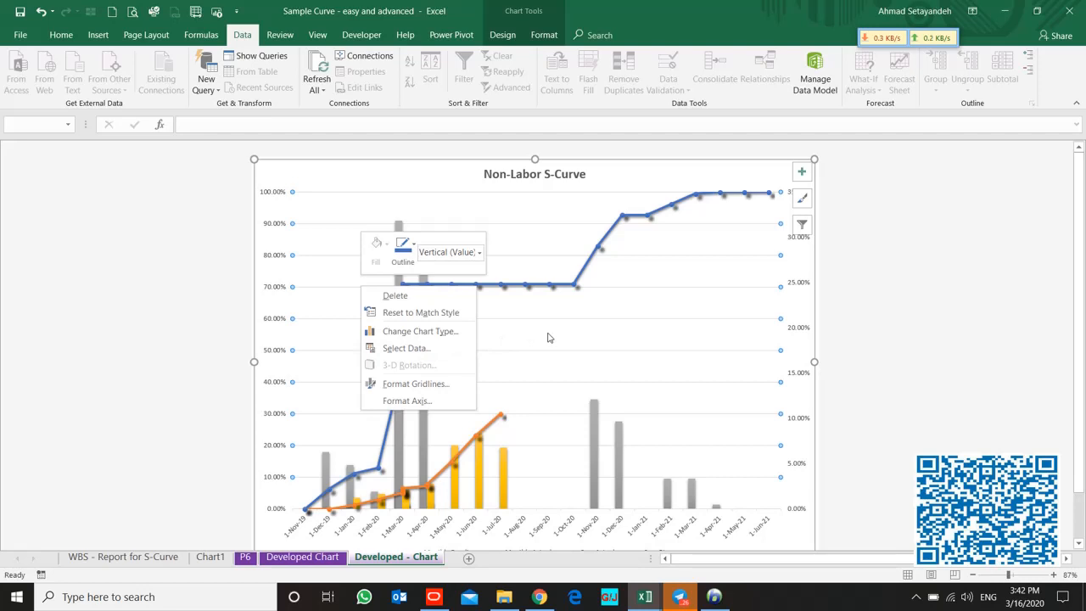
mouse_move(489, 448)
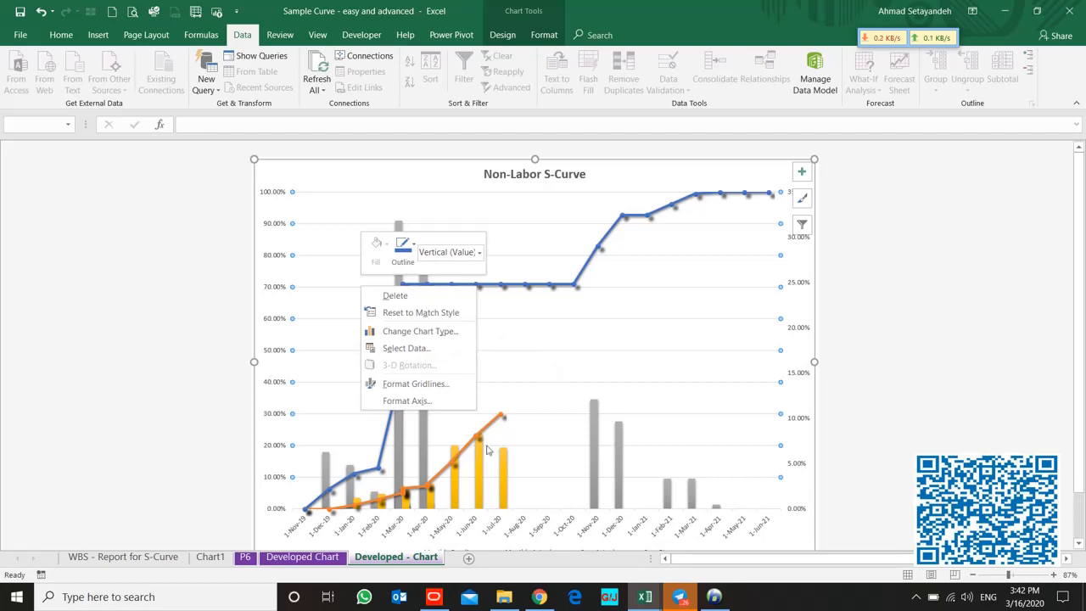
click(303, 556)
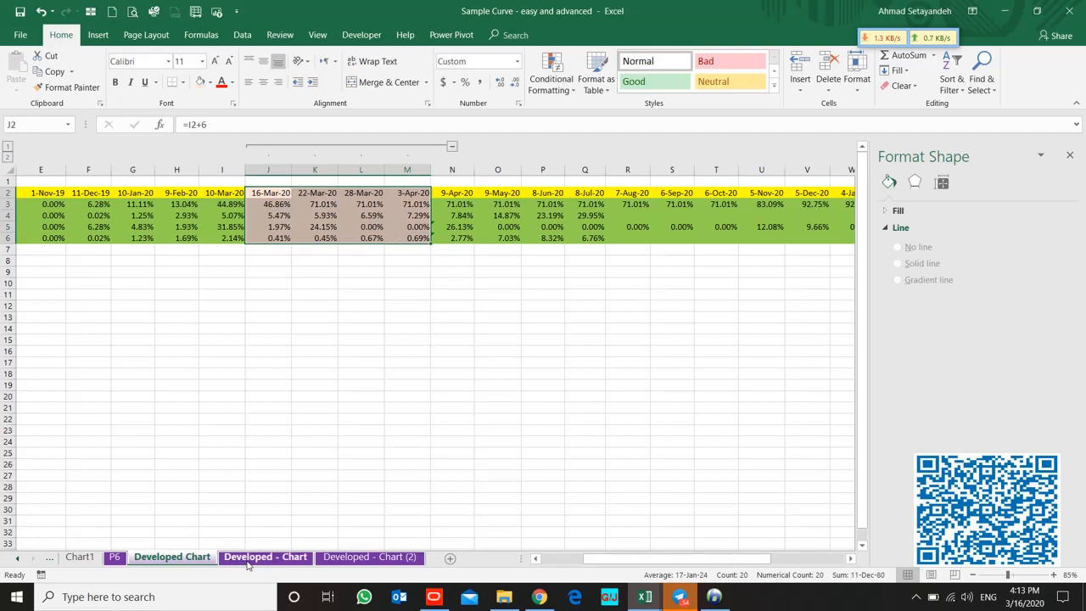
mouse_move(261, 543)
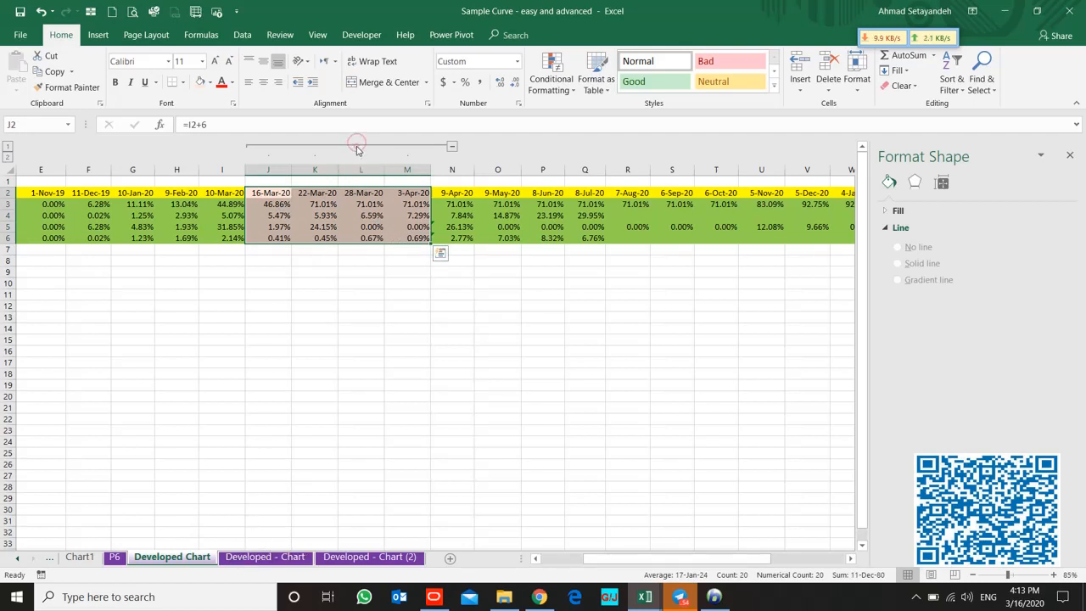
- Return from the data sheet to the Developed - Chart sheet with the Non-Labor S-Curve
click(265, 557)
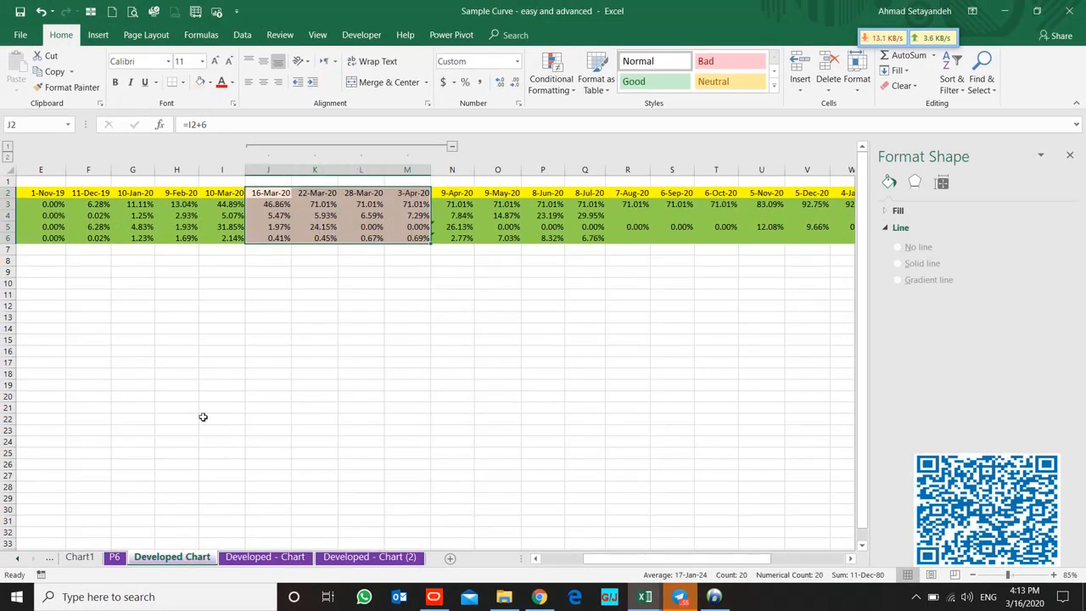
click(265, 557)
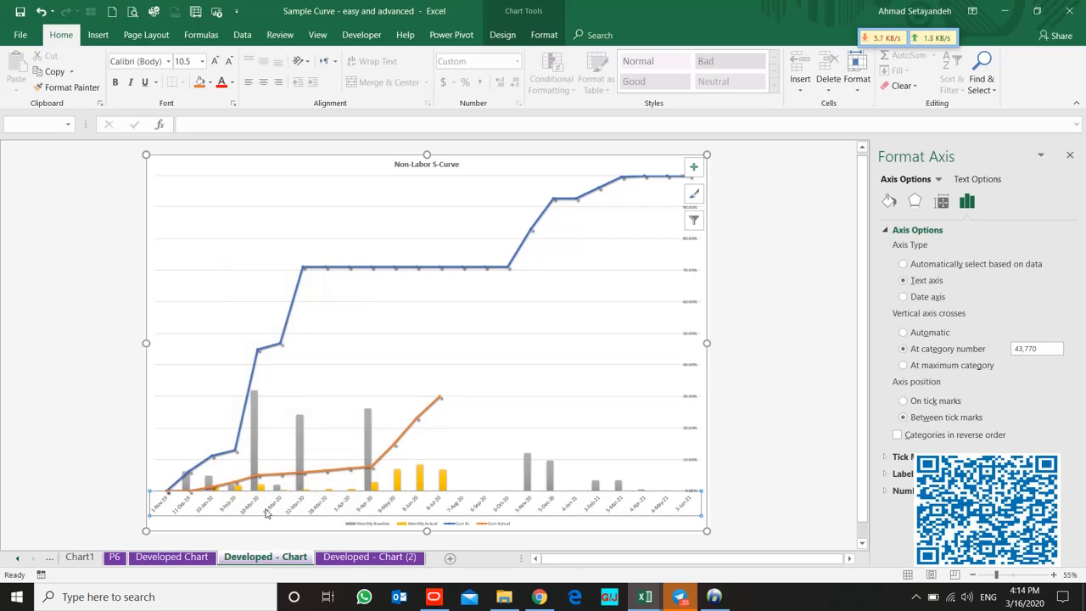
mouse_move(221, 511)
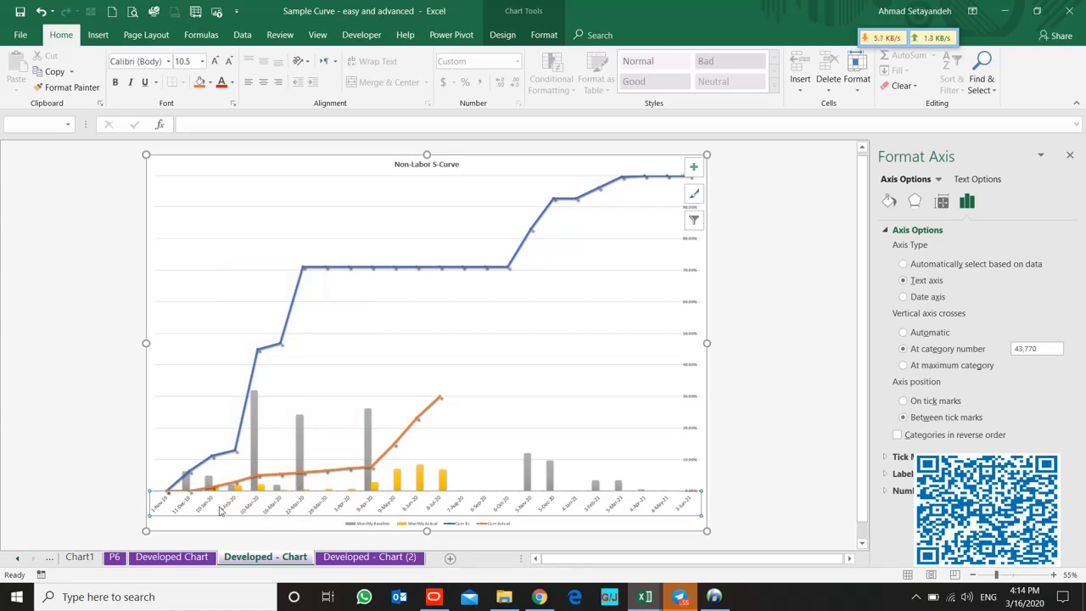
mouse_move(243, 513)
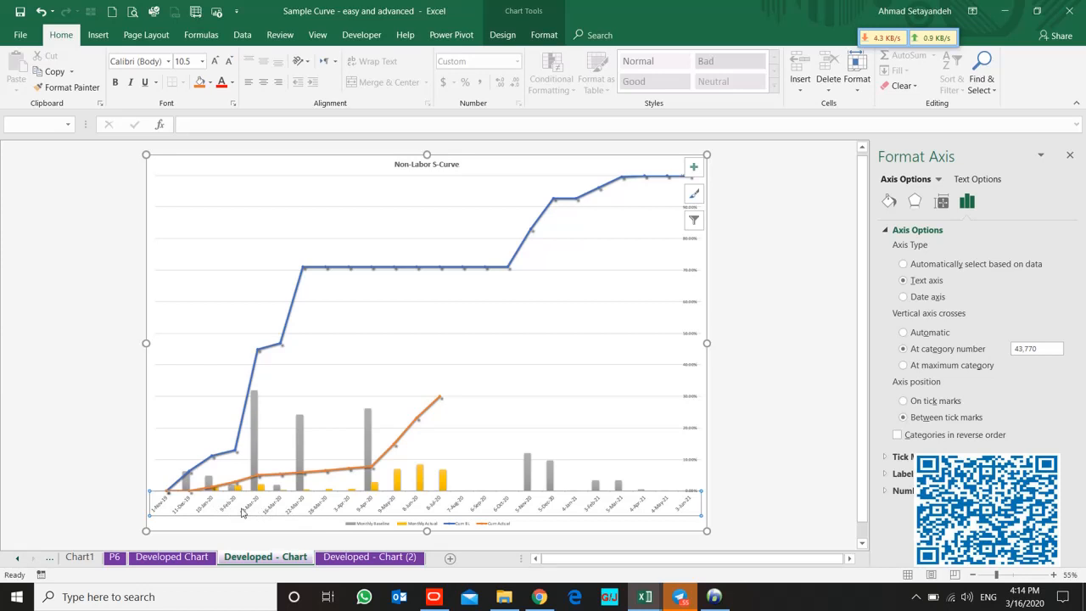
mouse_move(319, 509)
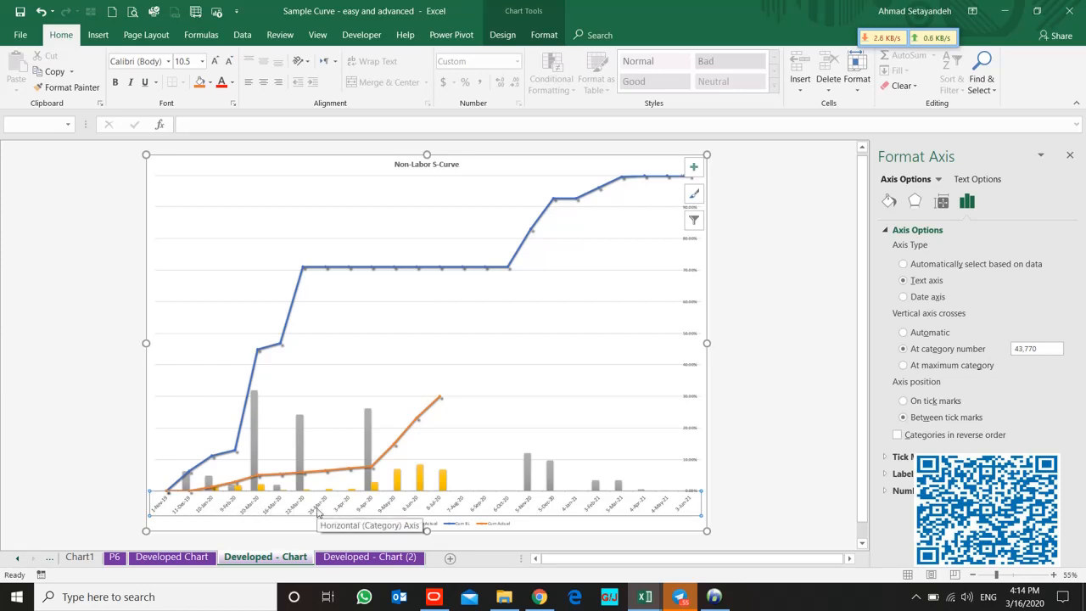
- Rework the chart's horizontal date axis in Format Axis and return to the Developed Chart data sheet
click(170, 557)
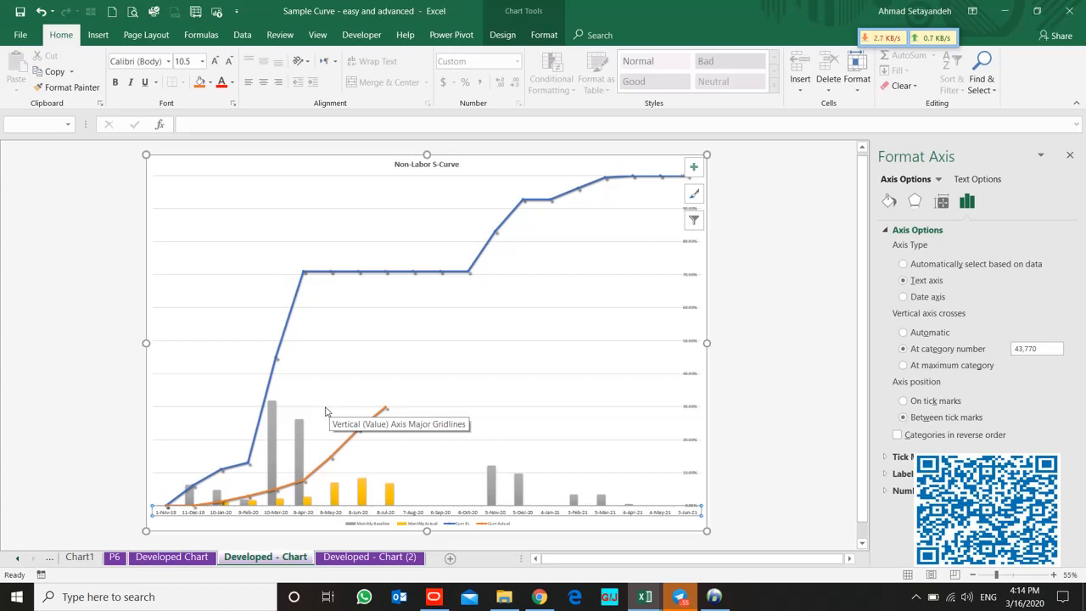
mouse_move(361, 395)
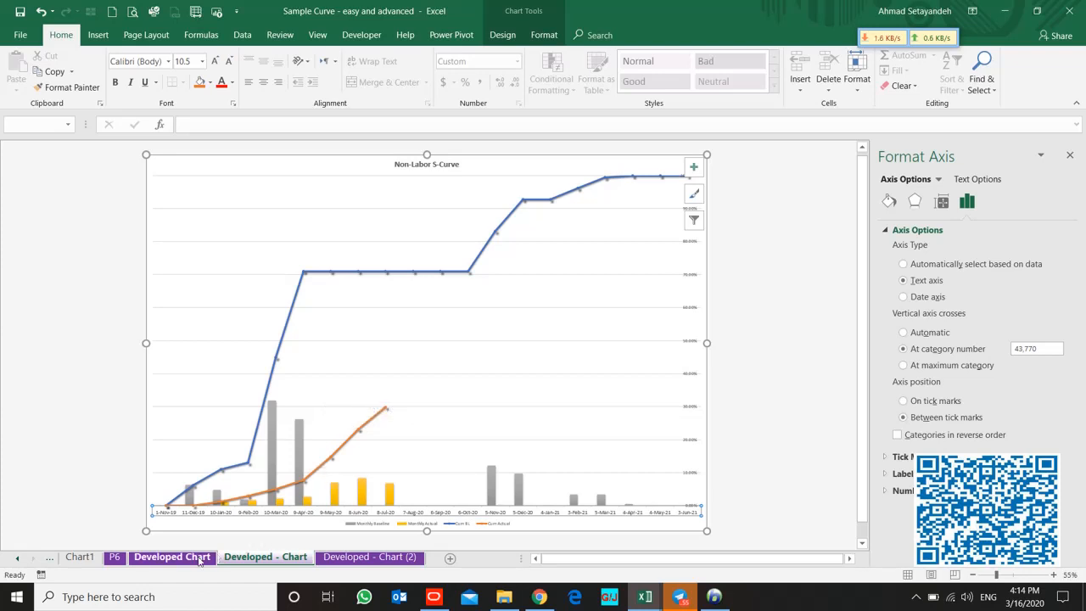
click(272, 416)
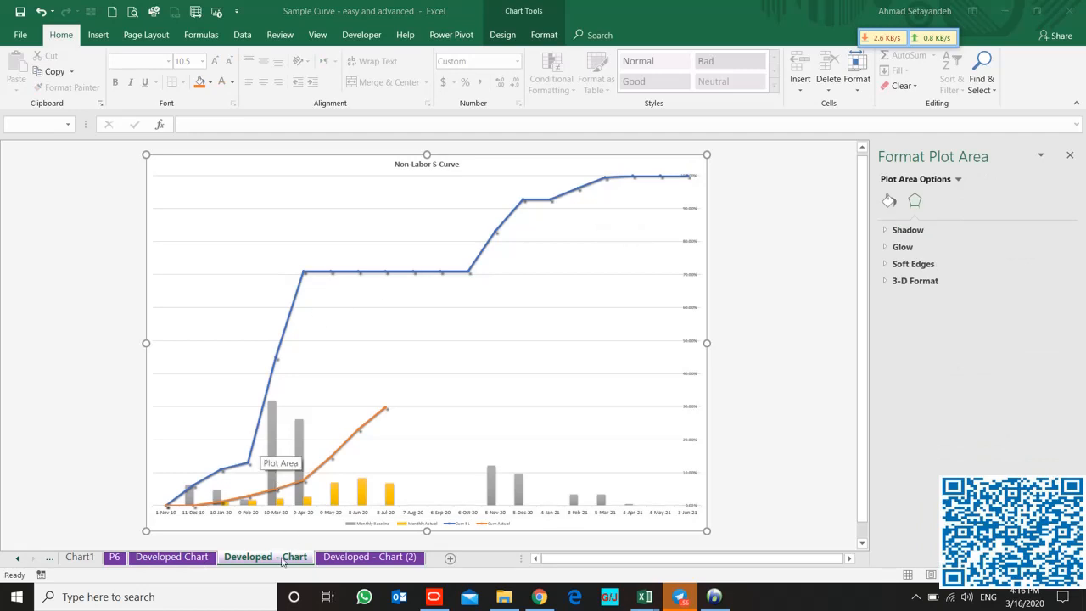
click(168, 555)
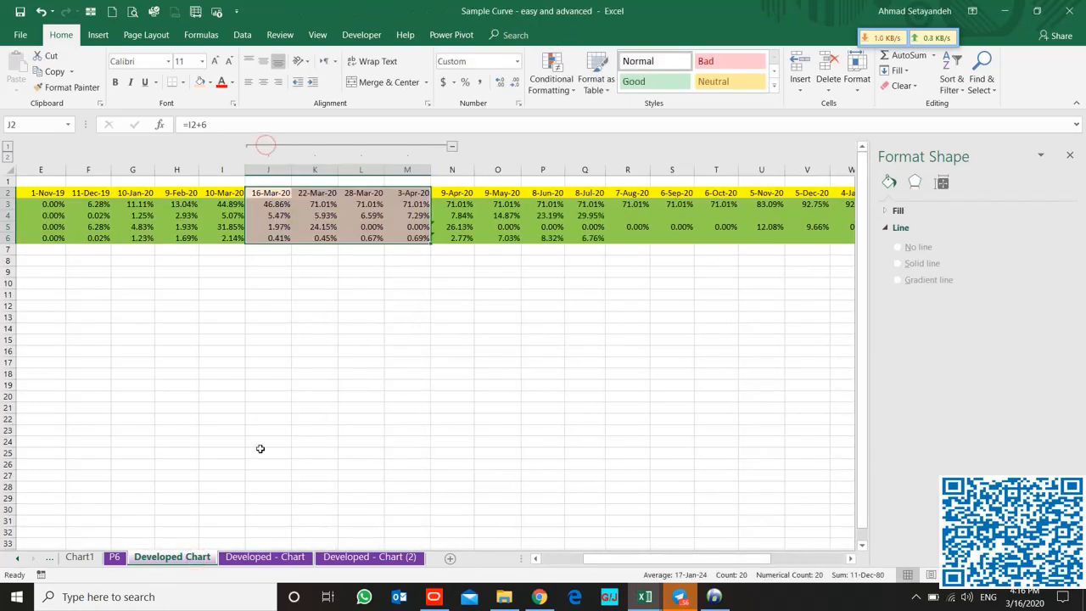
- Return to the Developed - Chart sheet showing the S-Curve with more date points
click(264, 556)
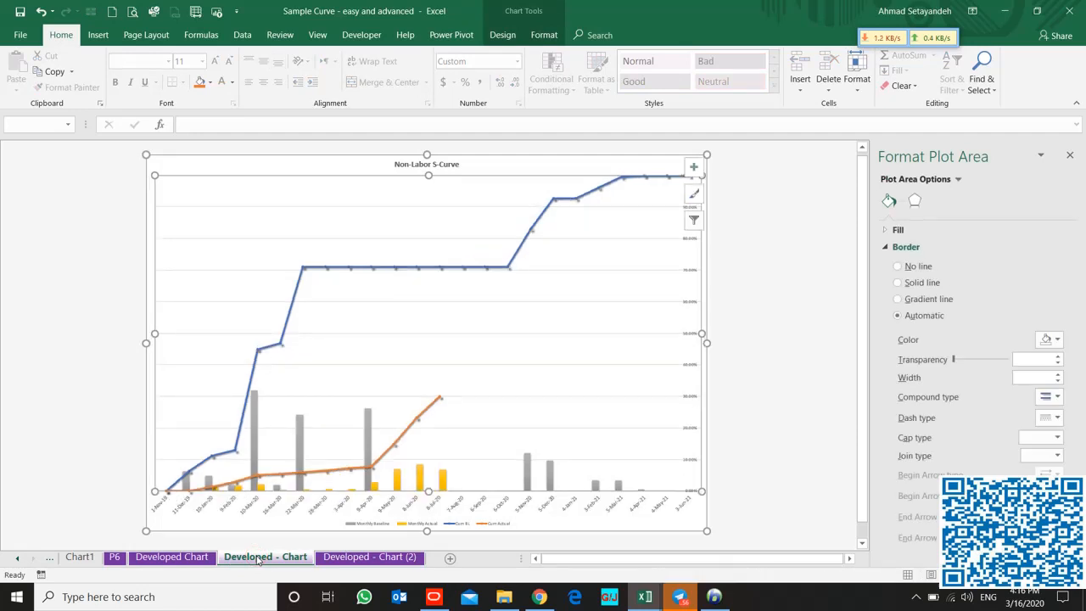
mouse_move(304, 379)
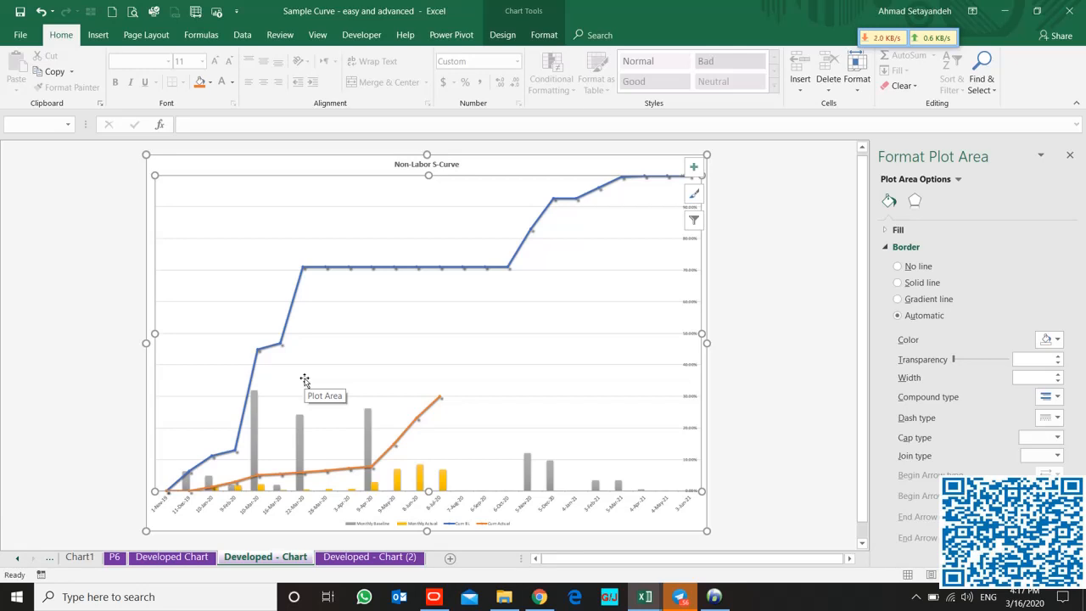
mouse_move(219, 255)
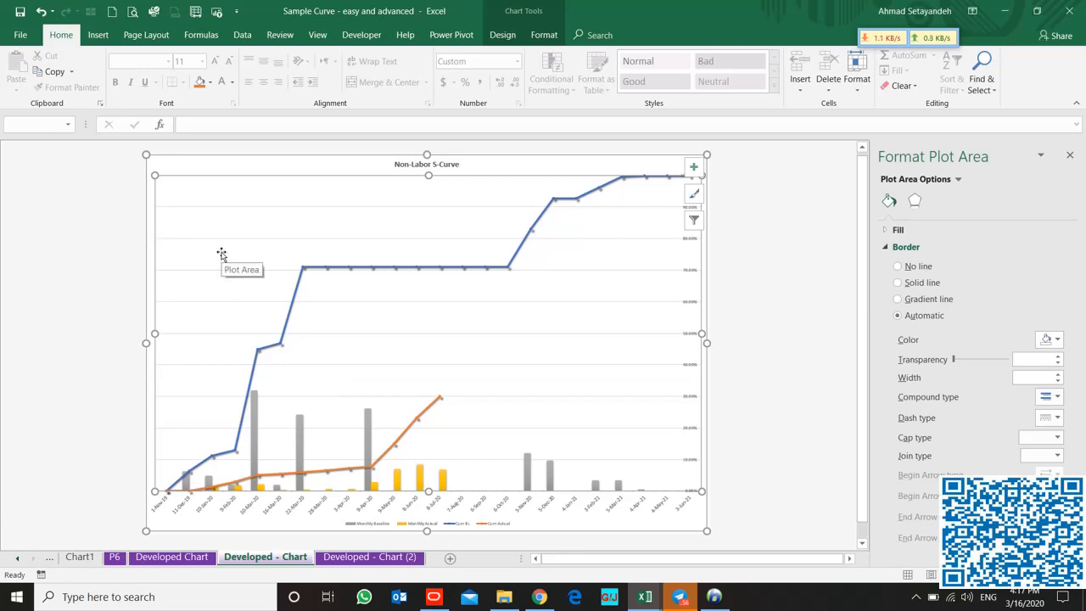